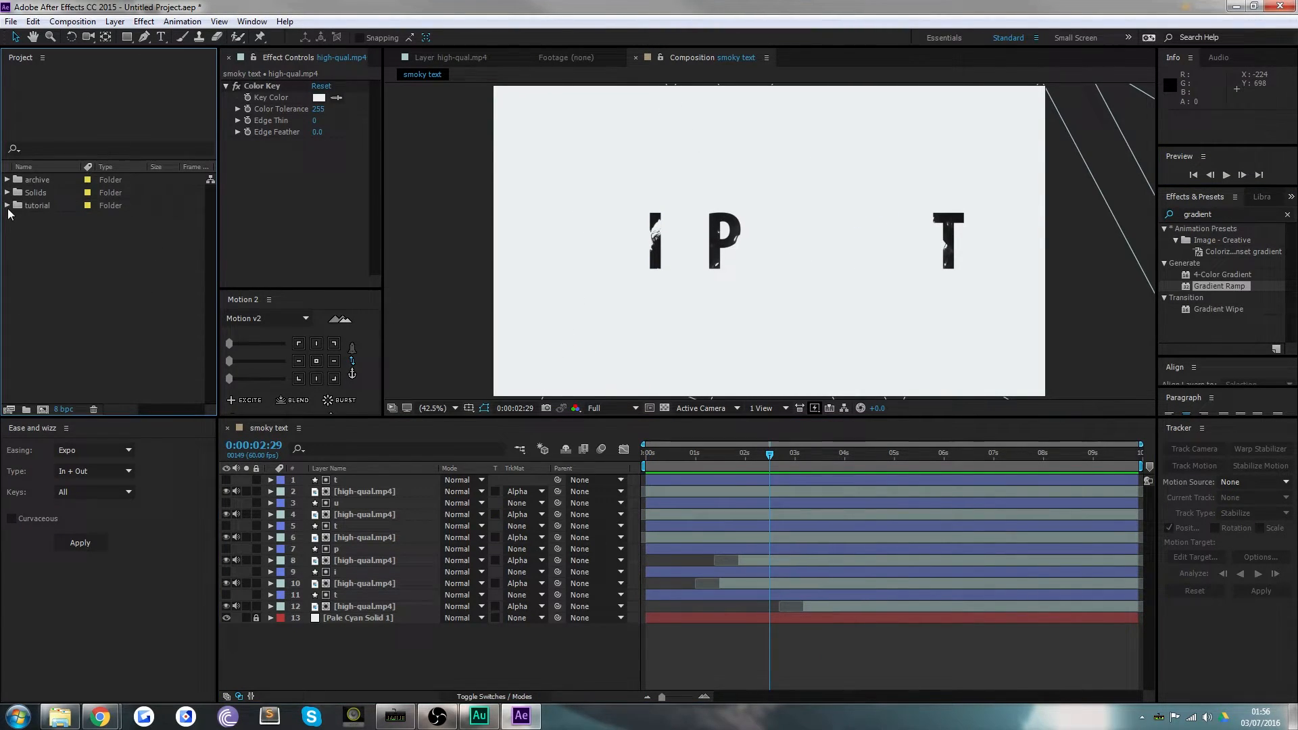
Make a new 20-second 1920×1080, 60 fps composition called 'ink'
click(73, 21)
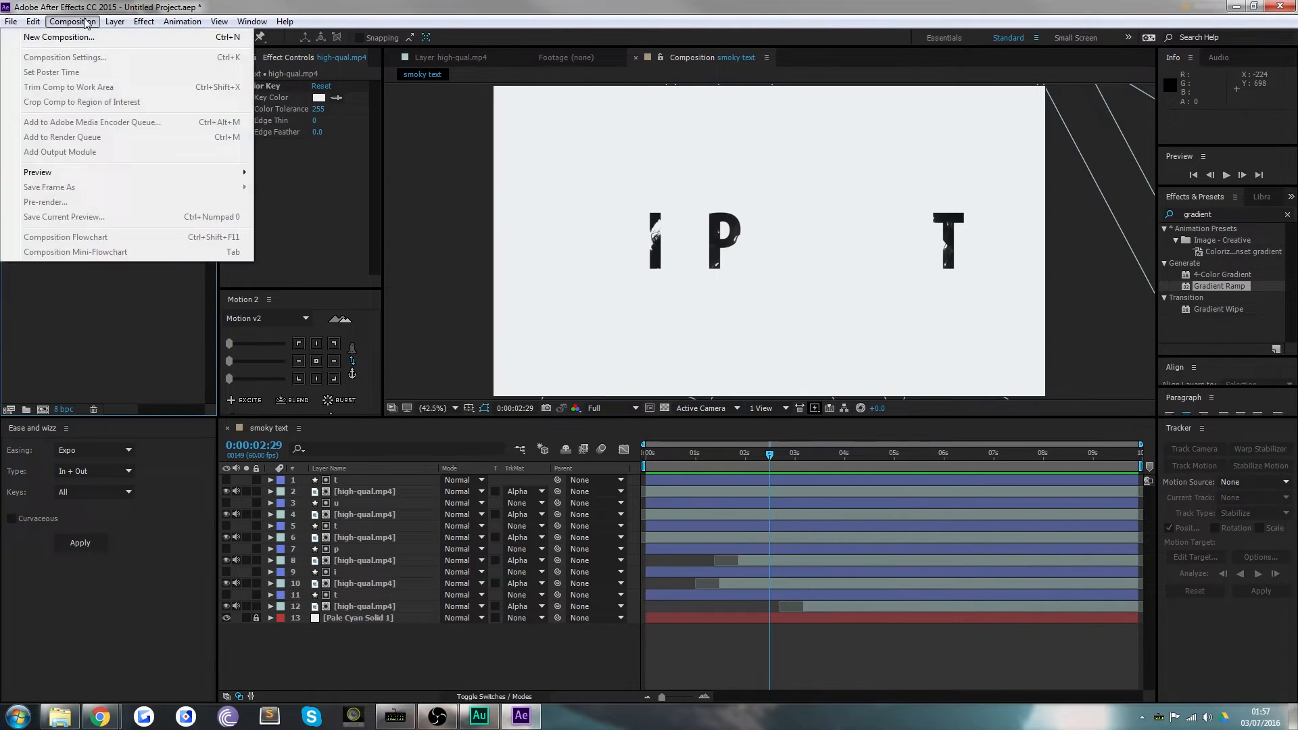
click(65, 57)
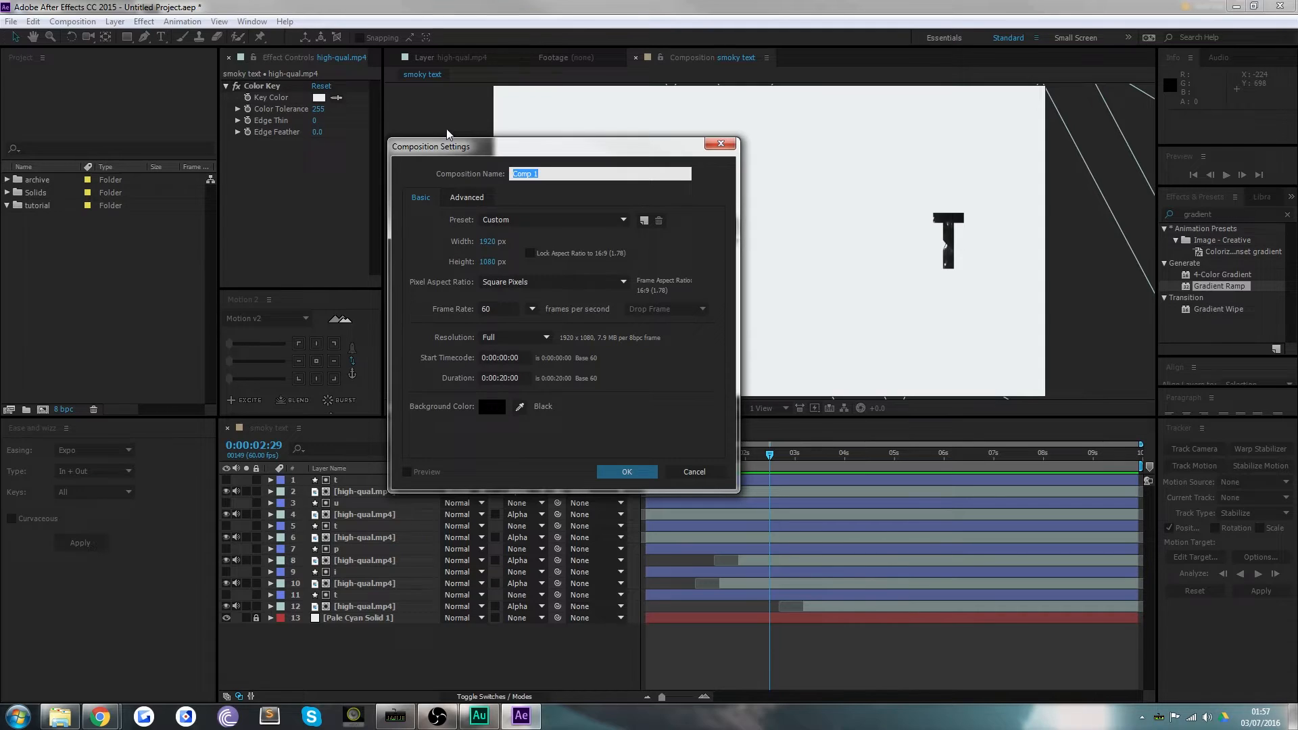
text(ink)
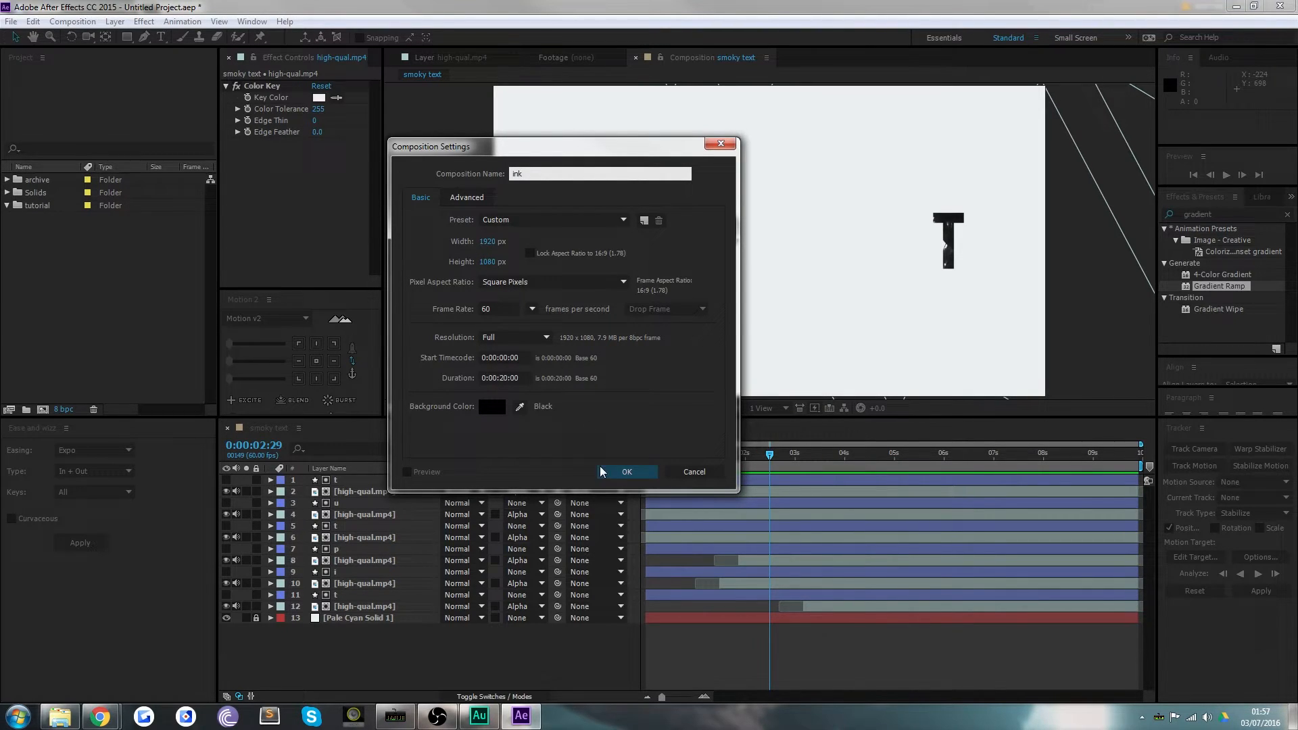
click(627, 472)
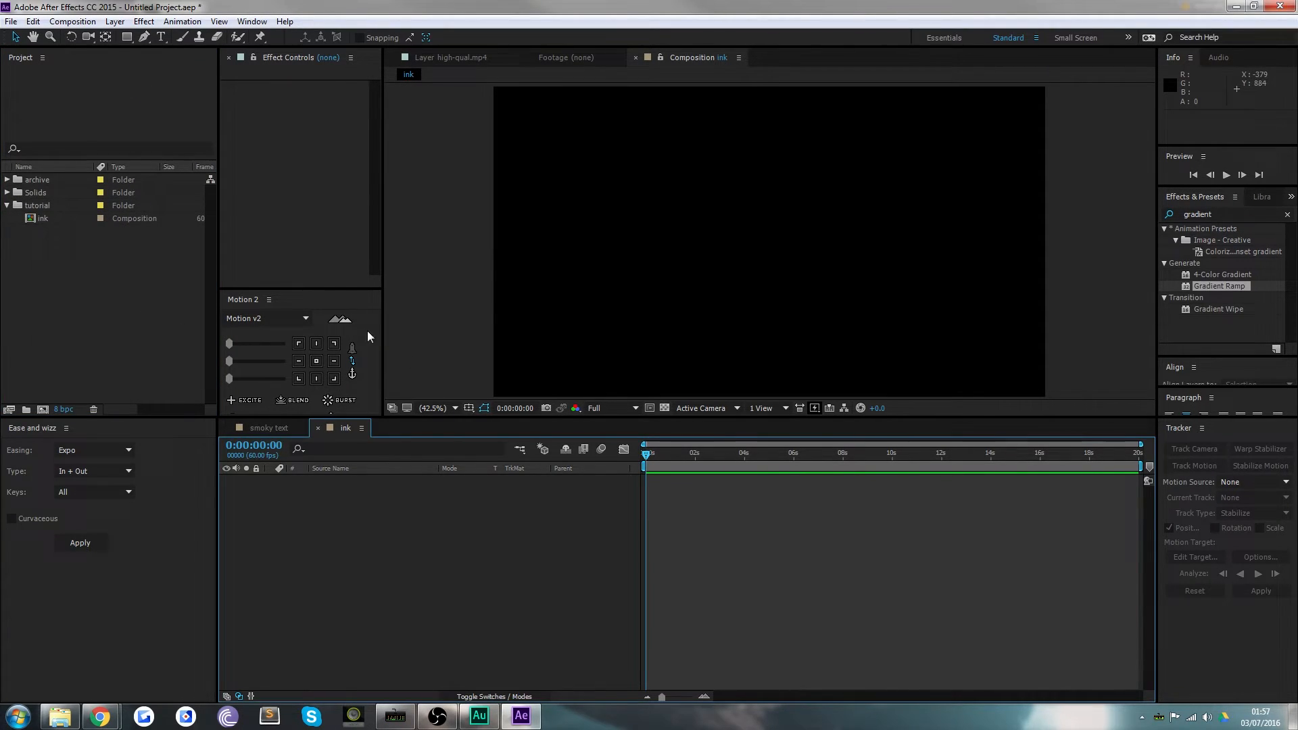
Add a comp-sized pale solid layer named 'off-white'
click(114, 21)
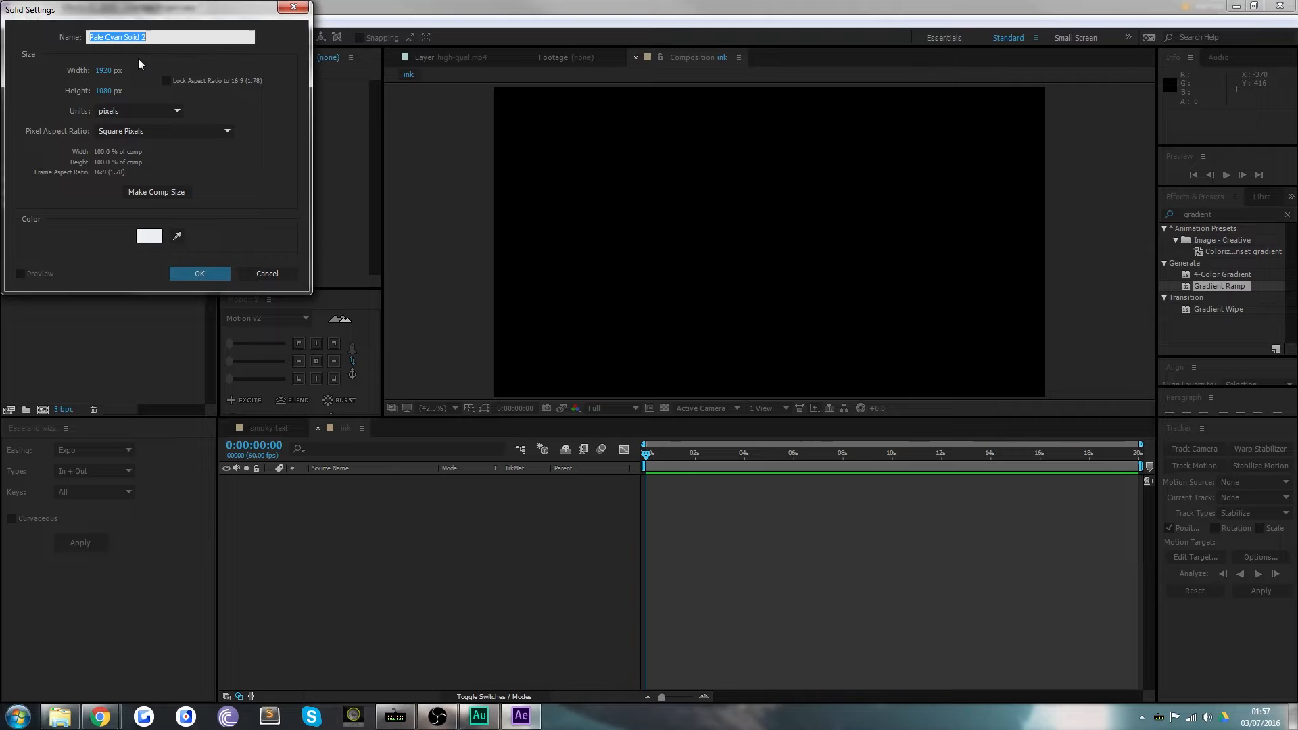
text(off-w)
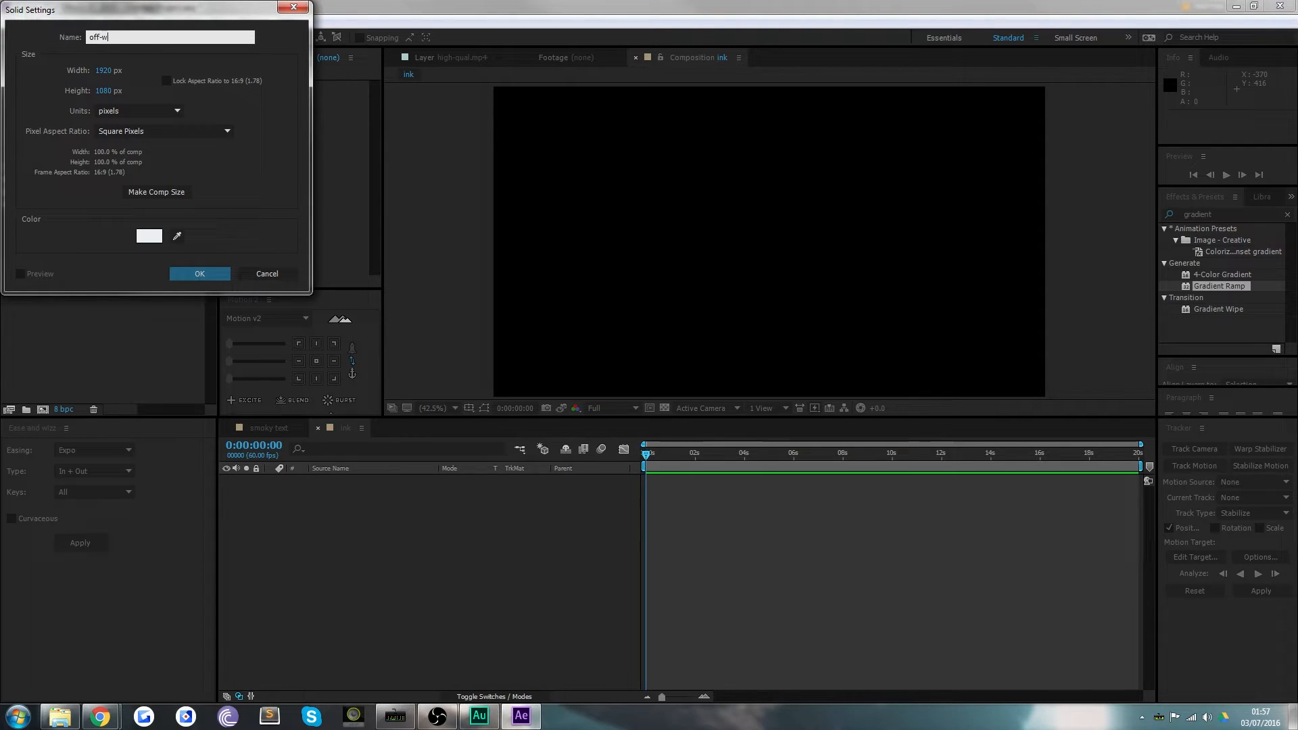
text(hite)
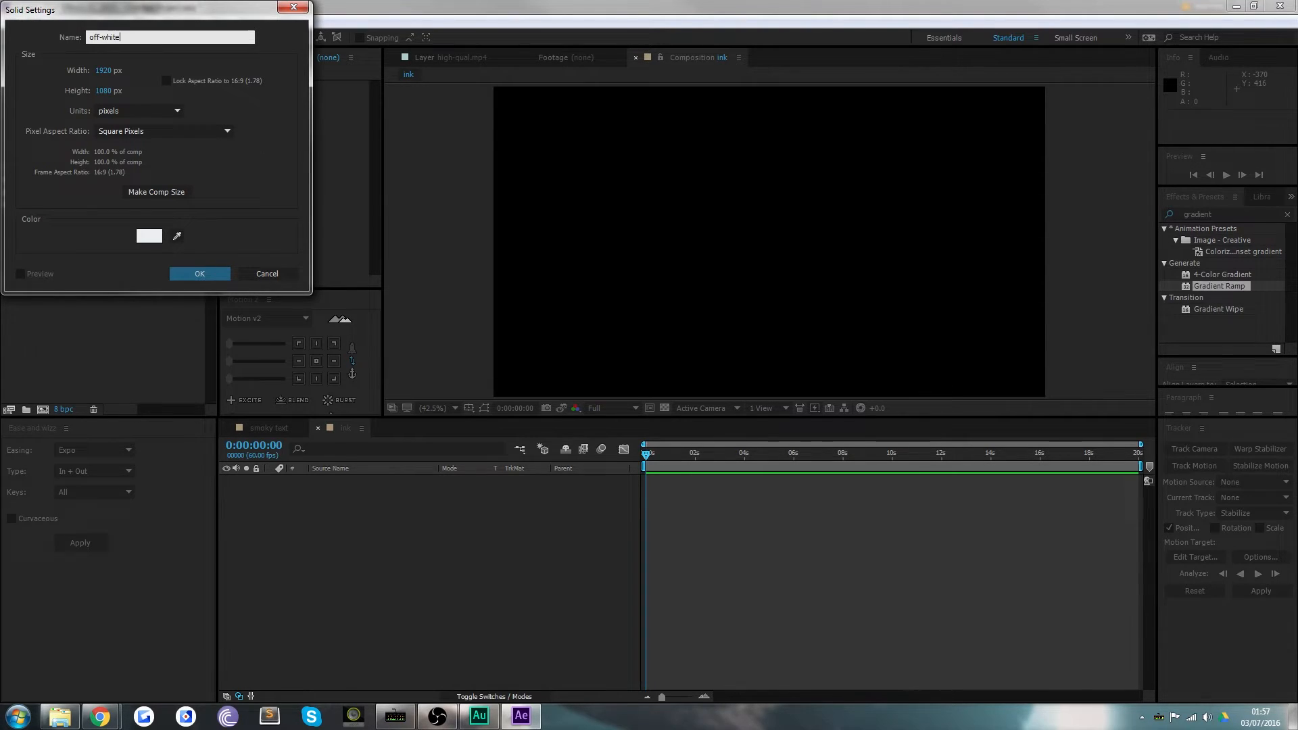
click(199, 274)
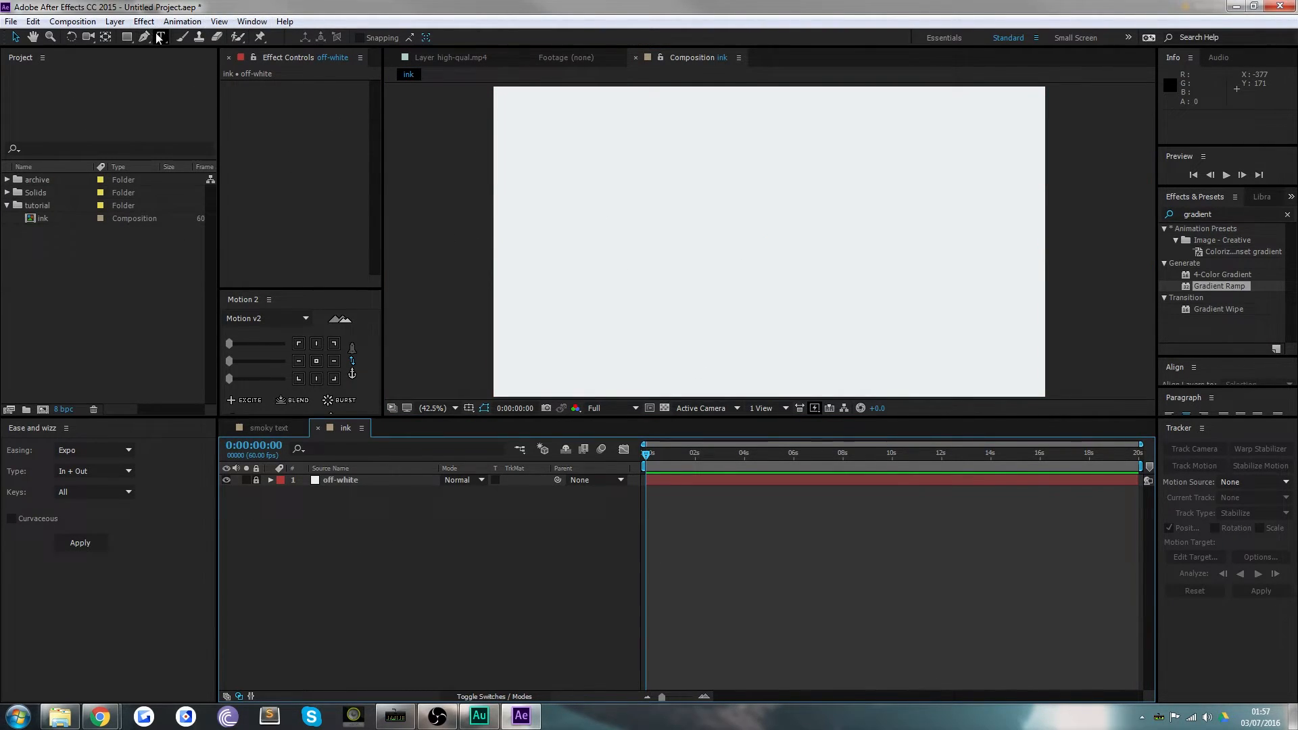
Type 'TIPTUT' in black with the Type tool in the ink composition
click(160, 37)
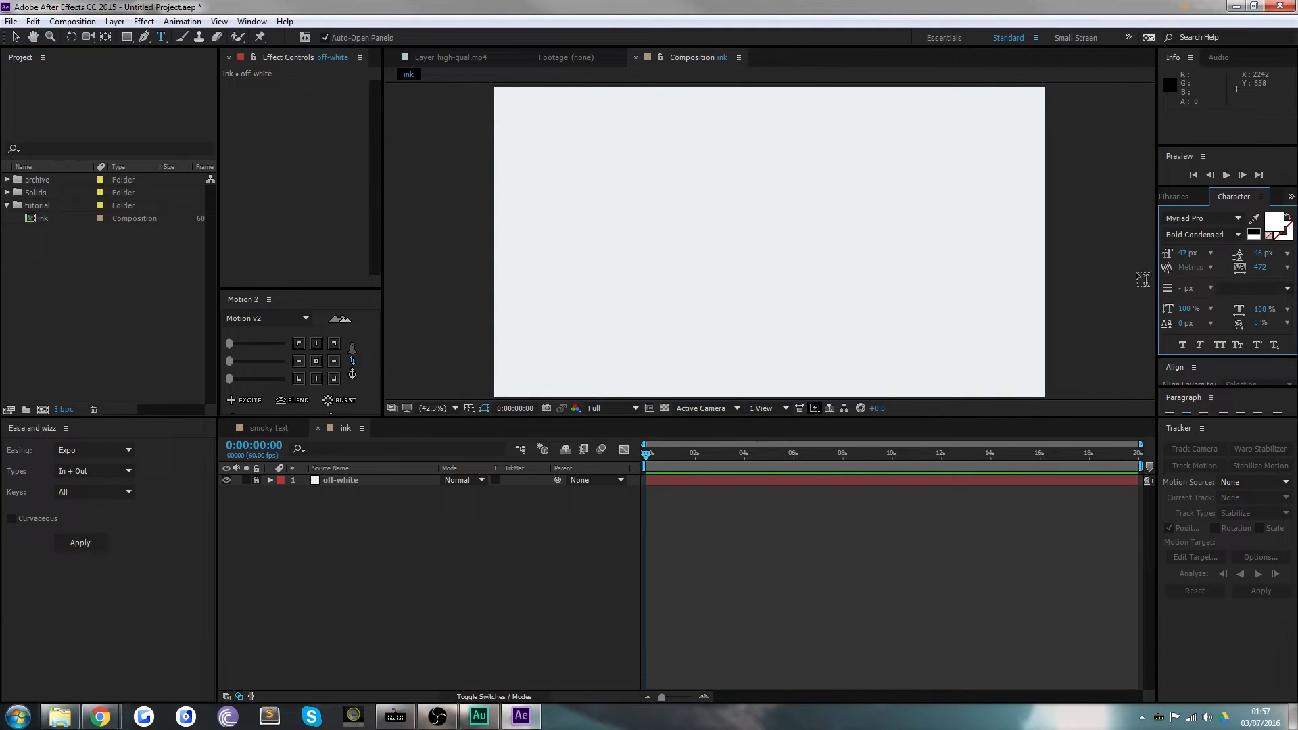
click(1278, 226)
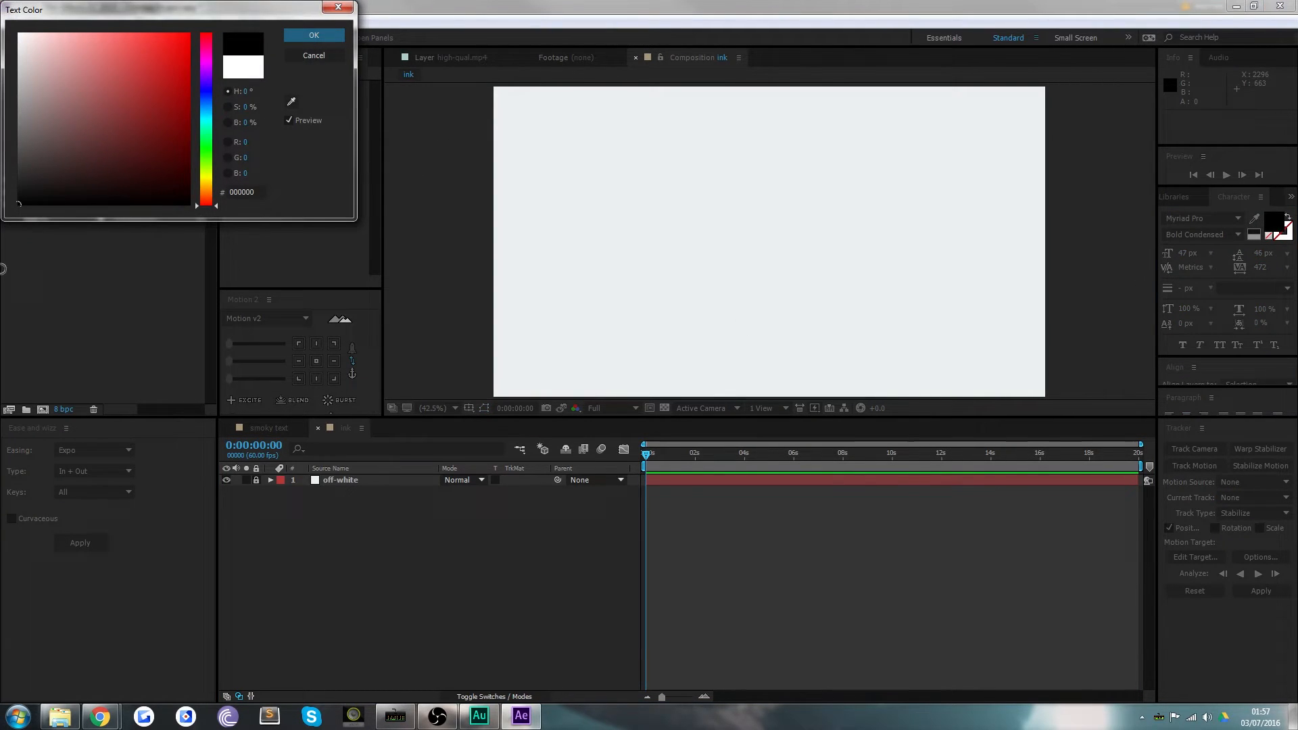
click(313, 35)
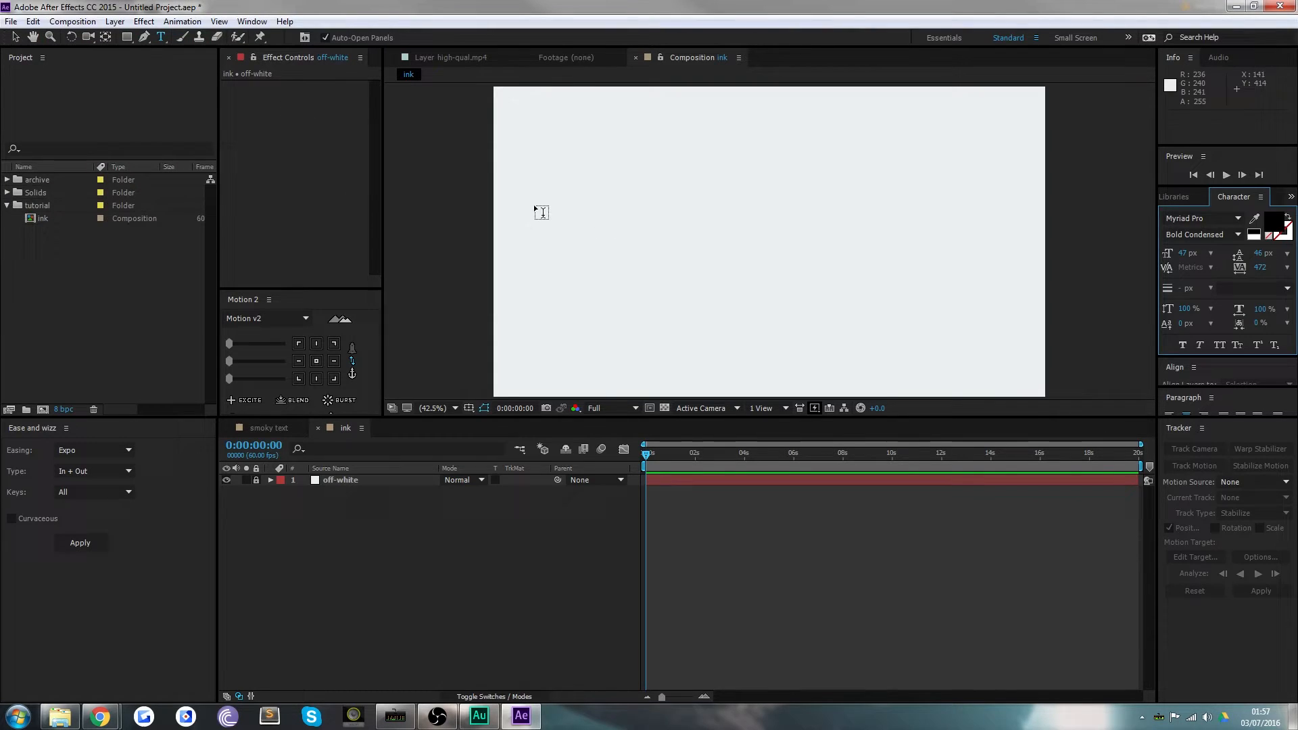
click(534, 203)
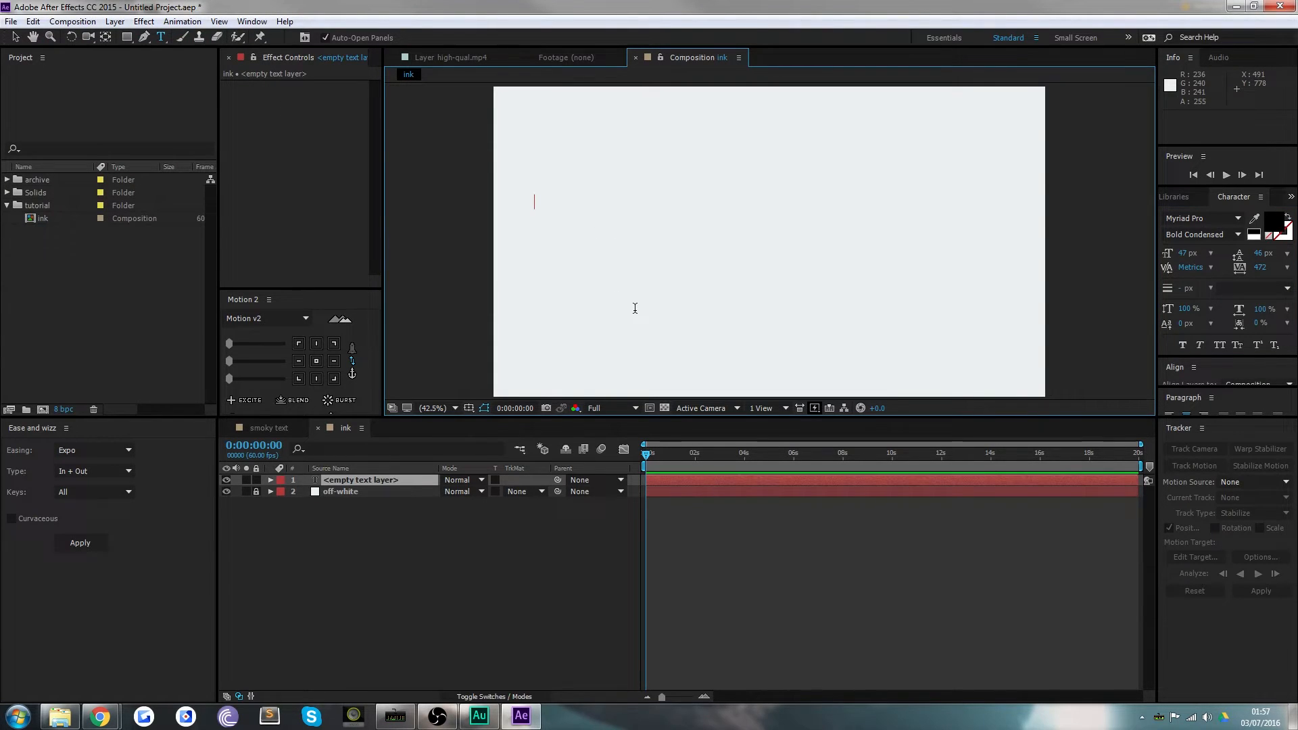
text(TIPTUT)
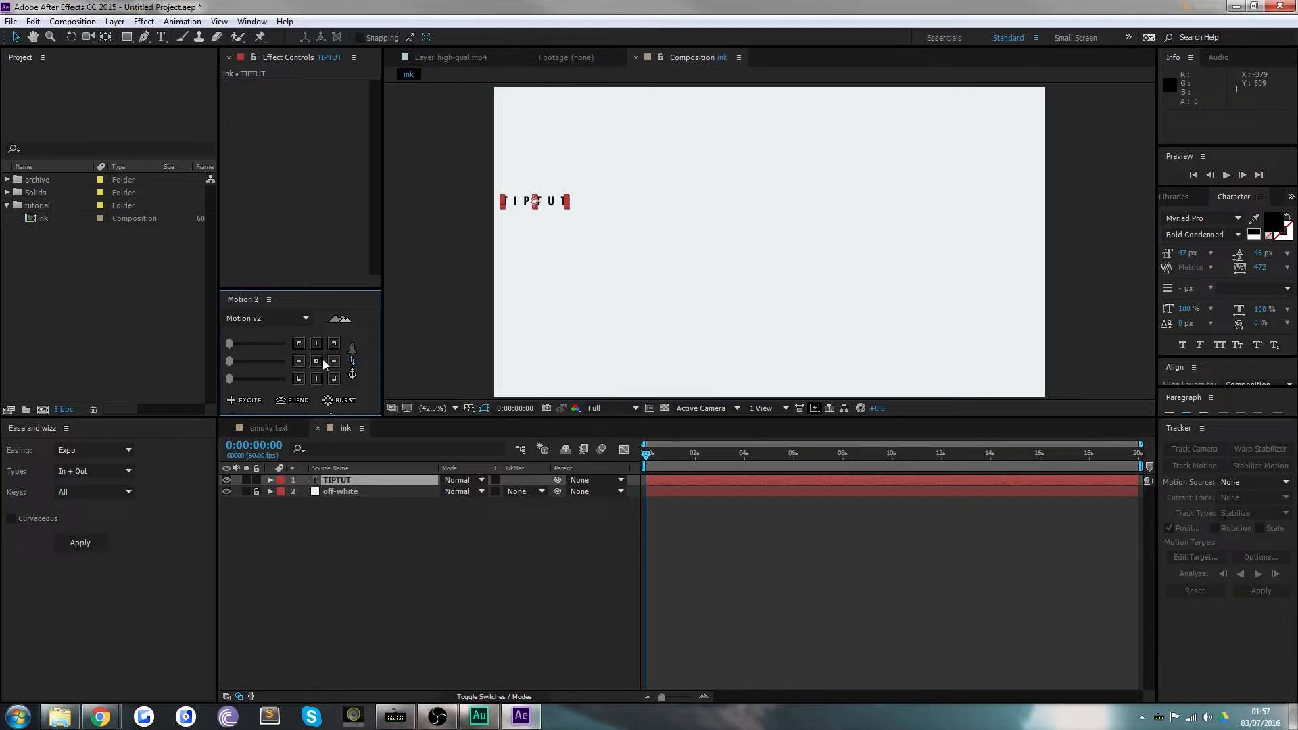
key(capslock)
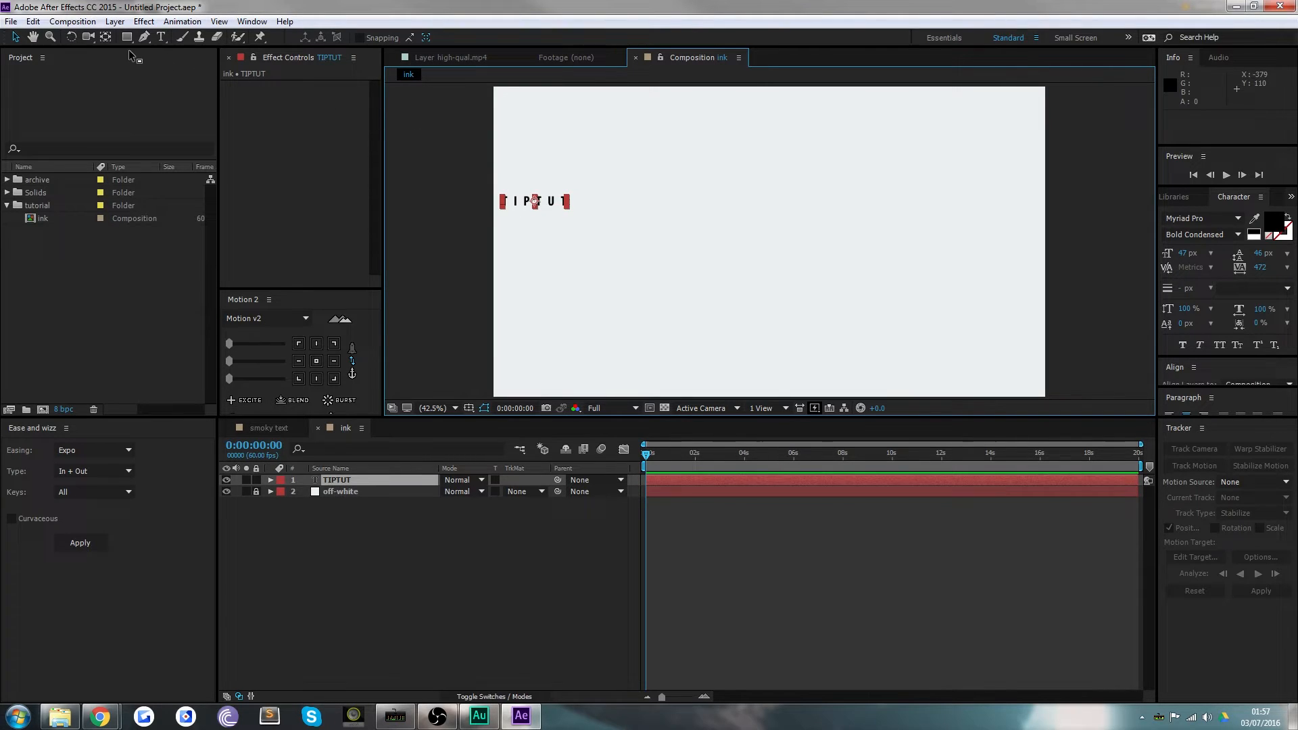
mouse_move(570, 209)
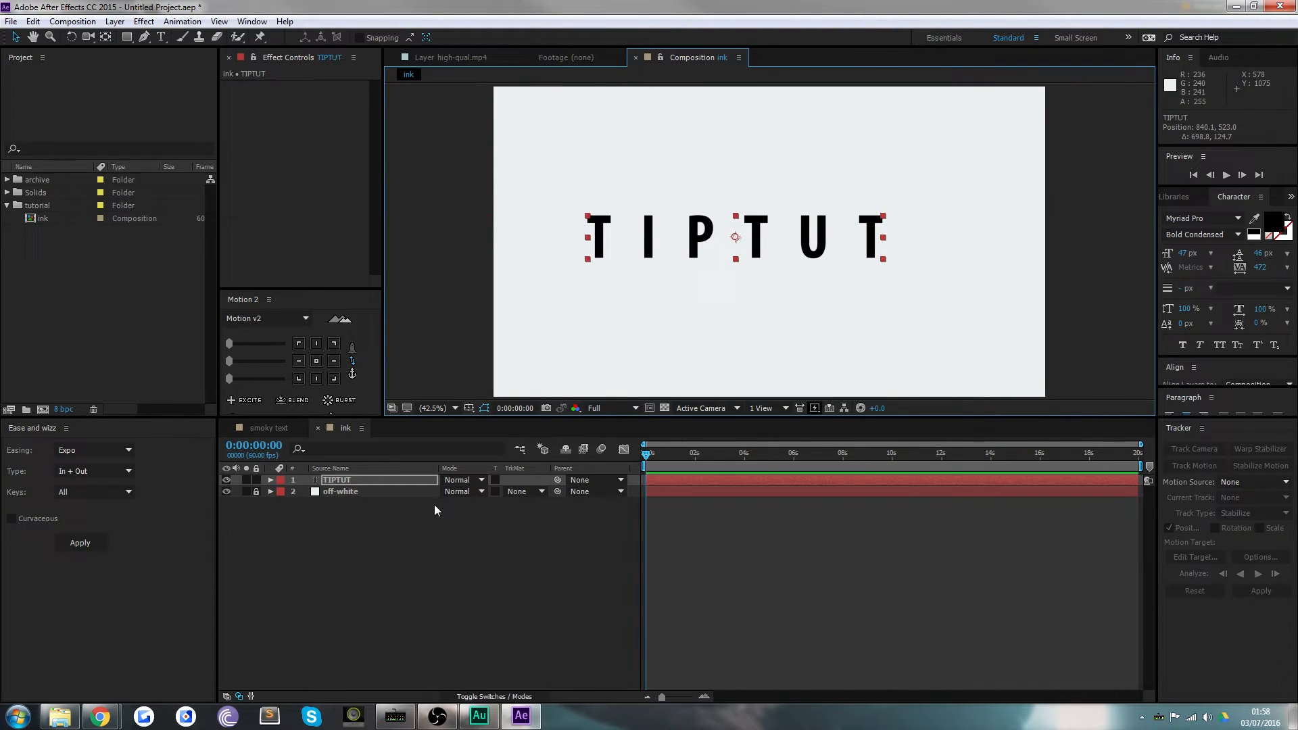
Set the TIPTUT layer's Position to 960, 540
click(335, 480)
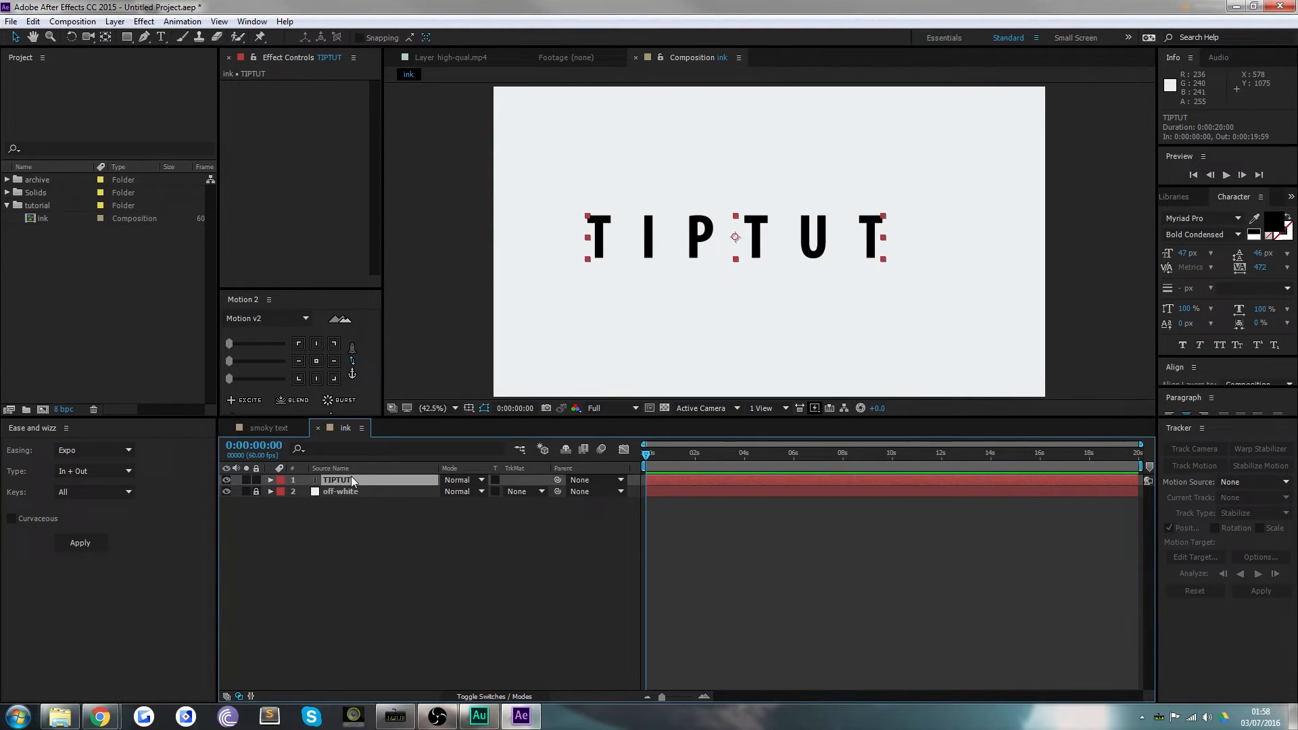
click(269, 480)
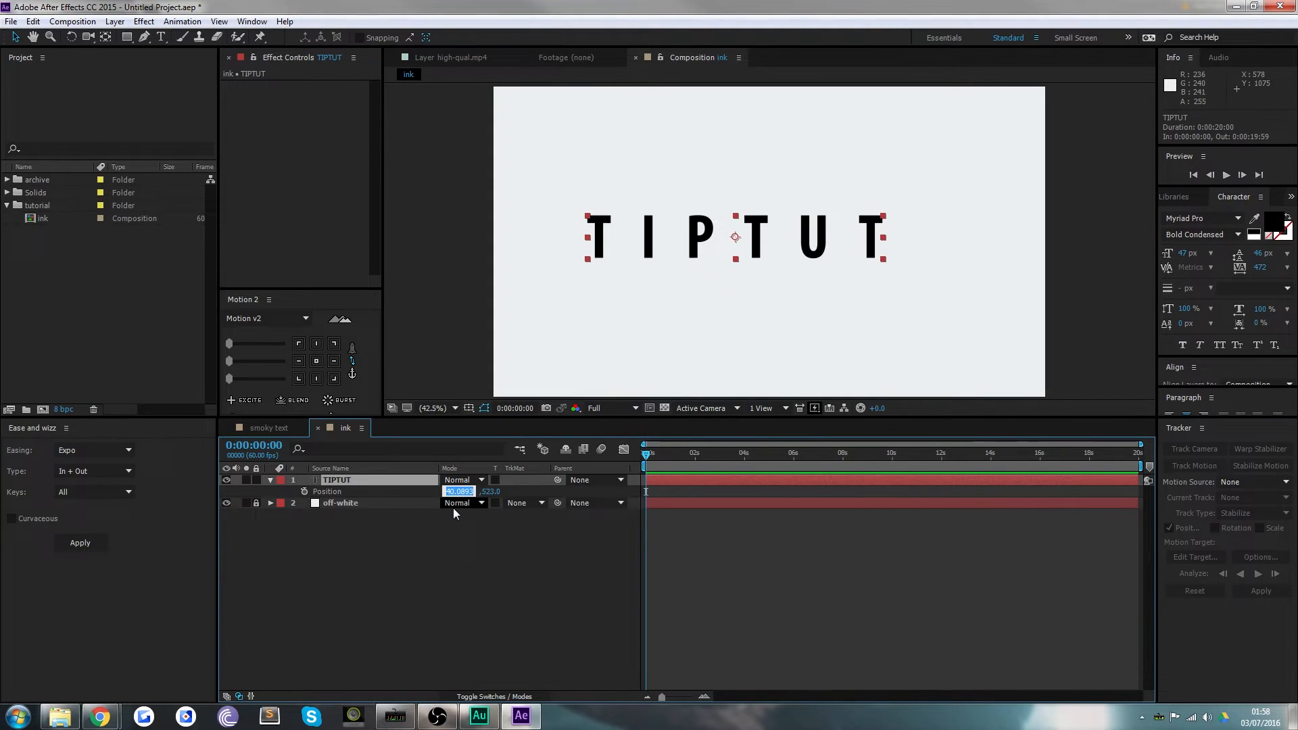
text(960.0)
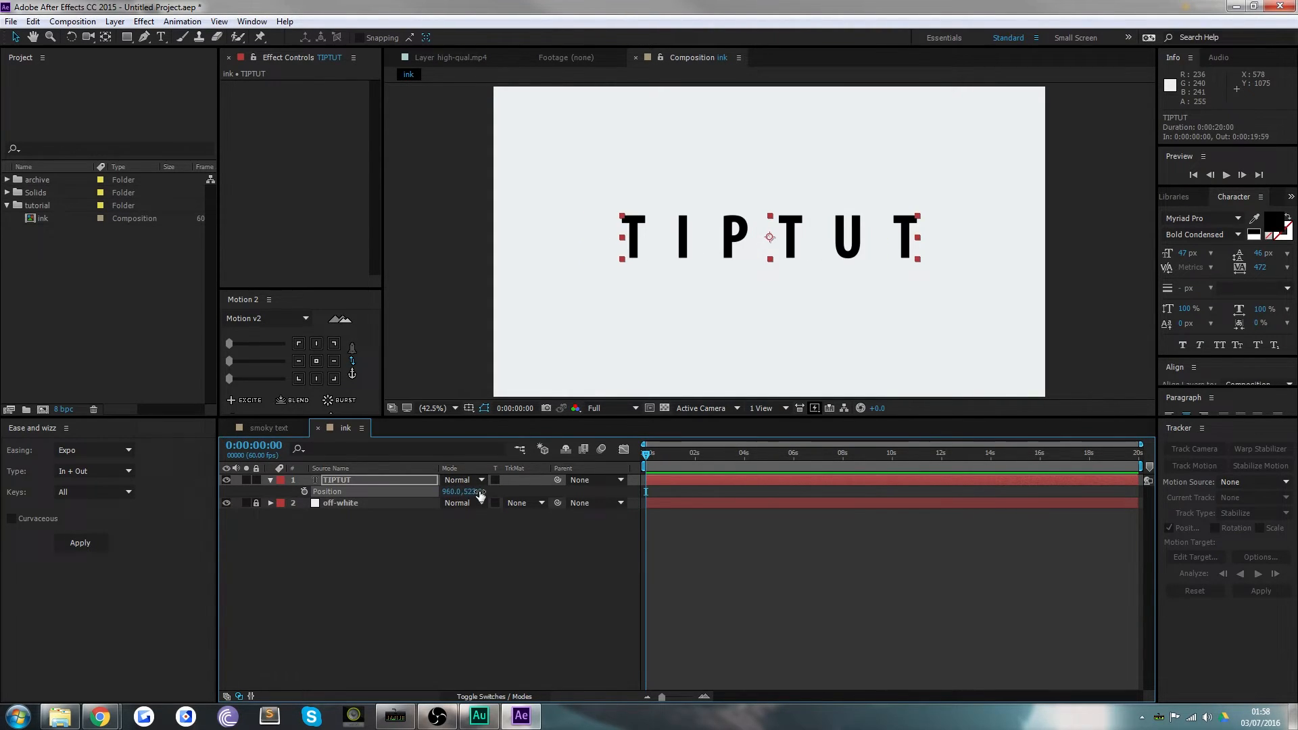
text(540)
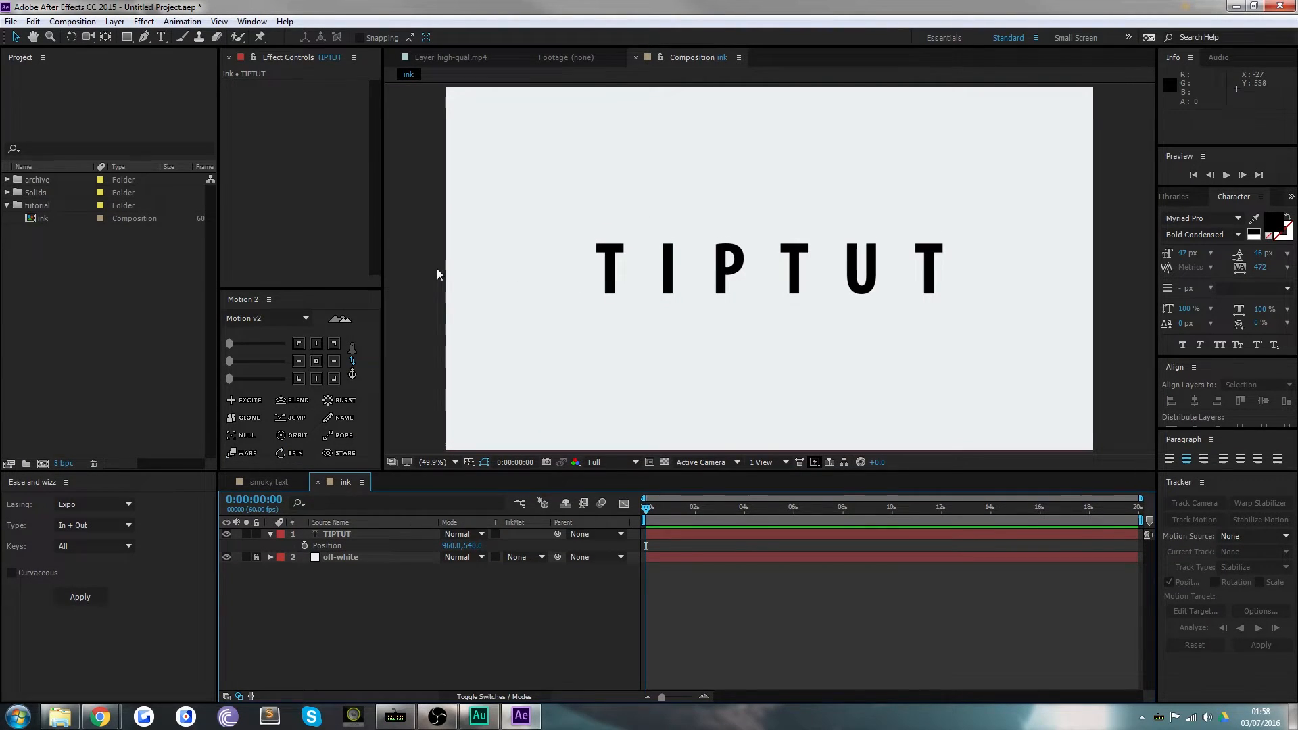
click(336, 534)
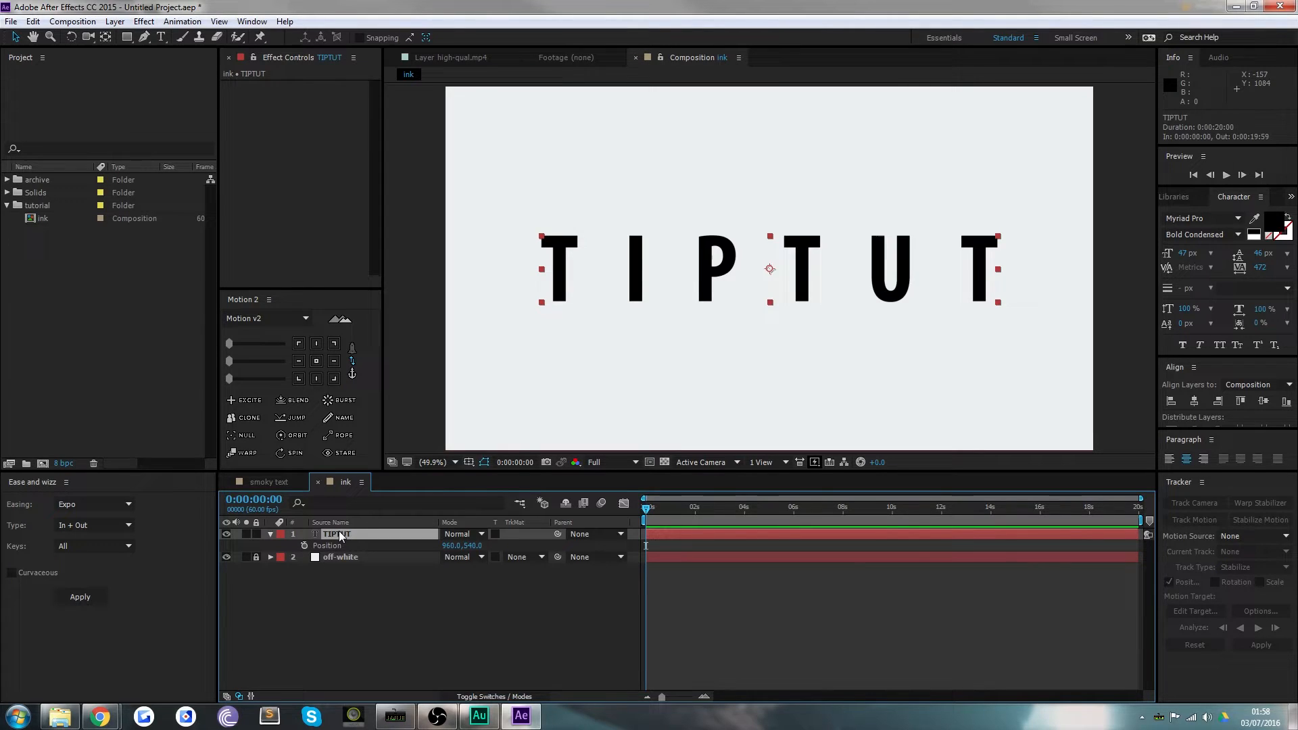
Use Create Shapes from Text on TIPTUT and expand the outlines layer's Contents
right_click(335, 534)
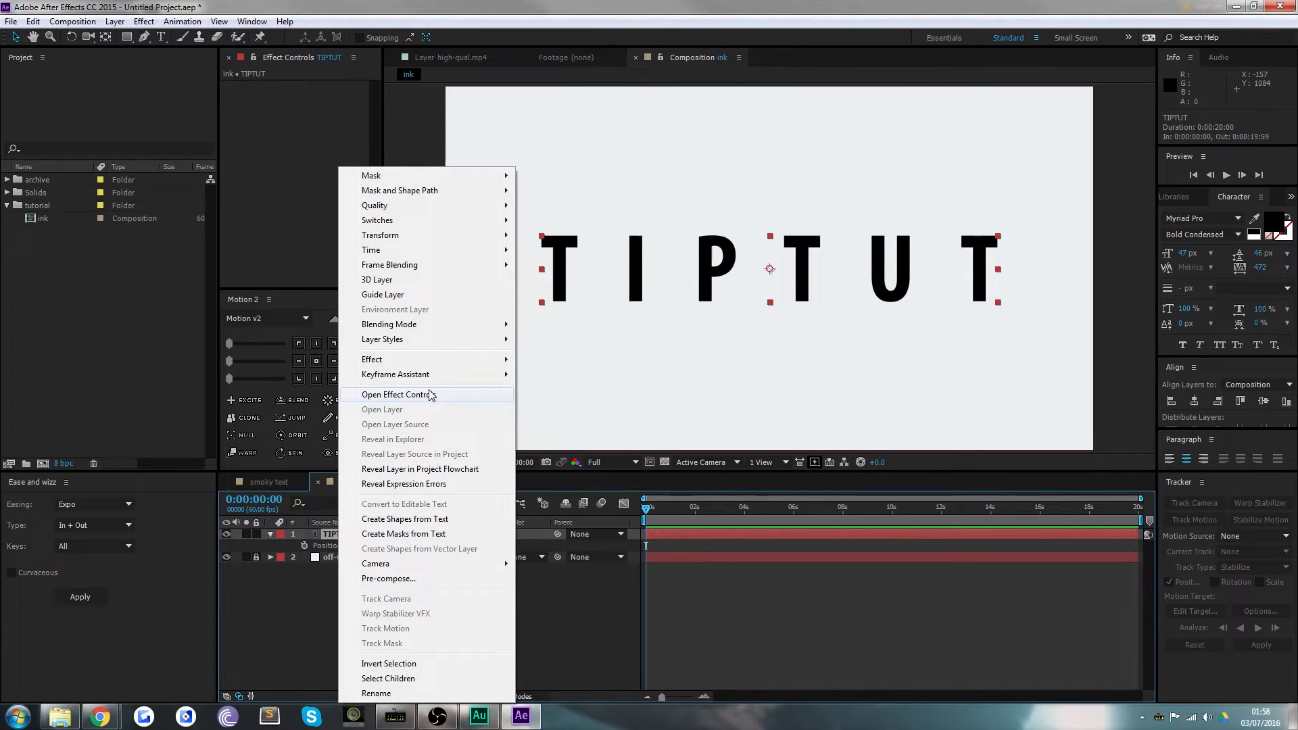
click(405, 520)
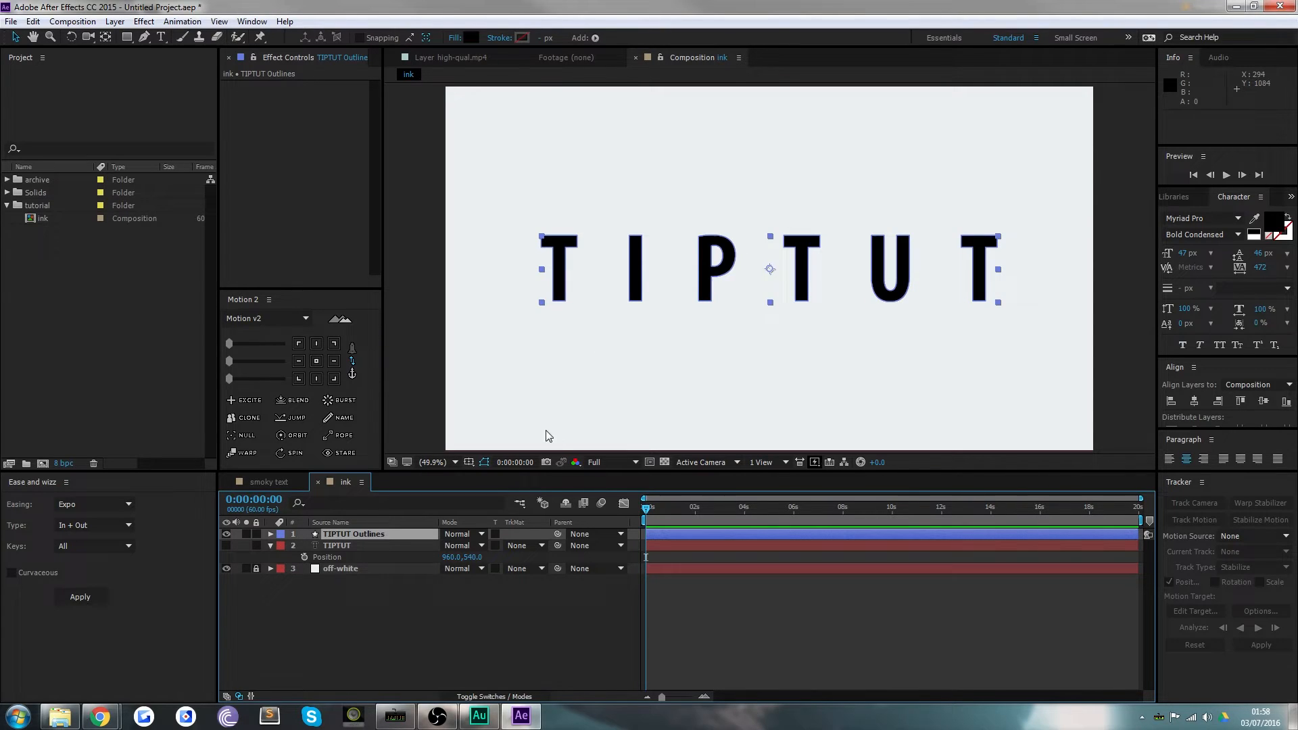
click(337, 546)
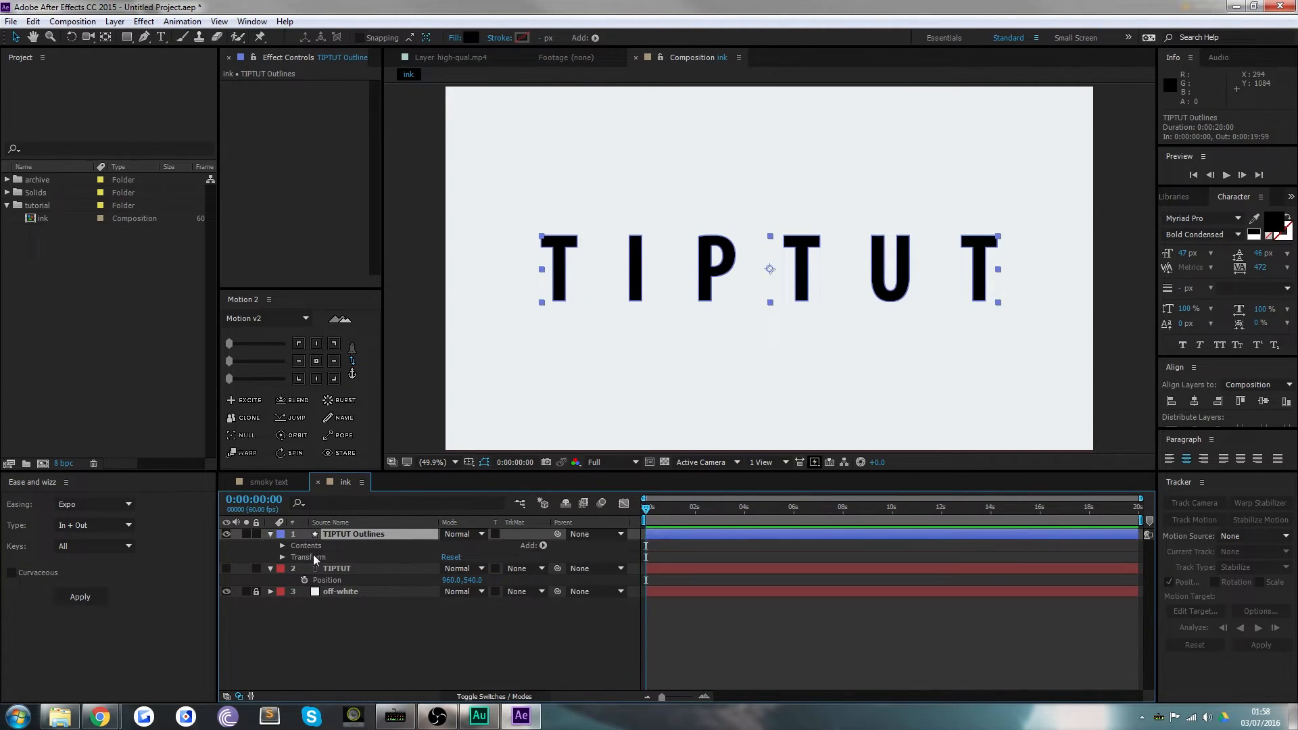
click(283, 545)
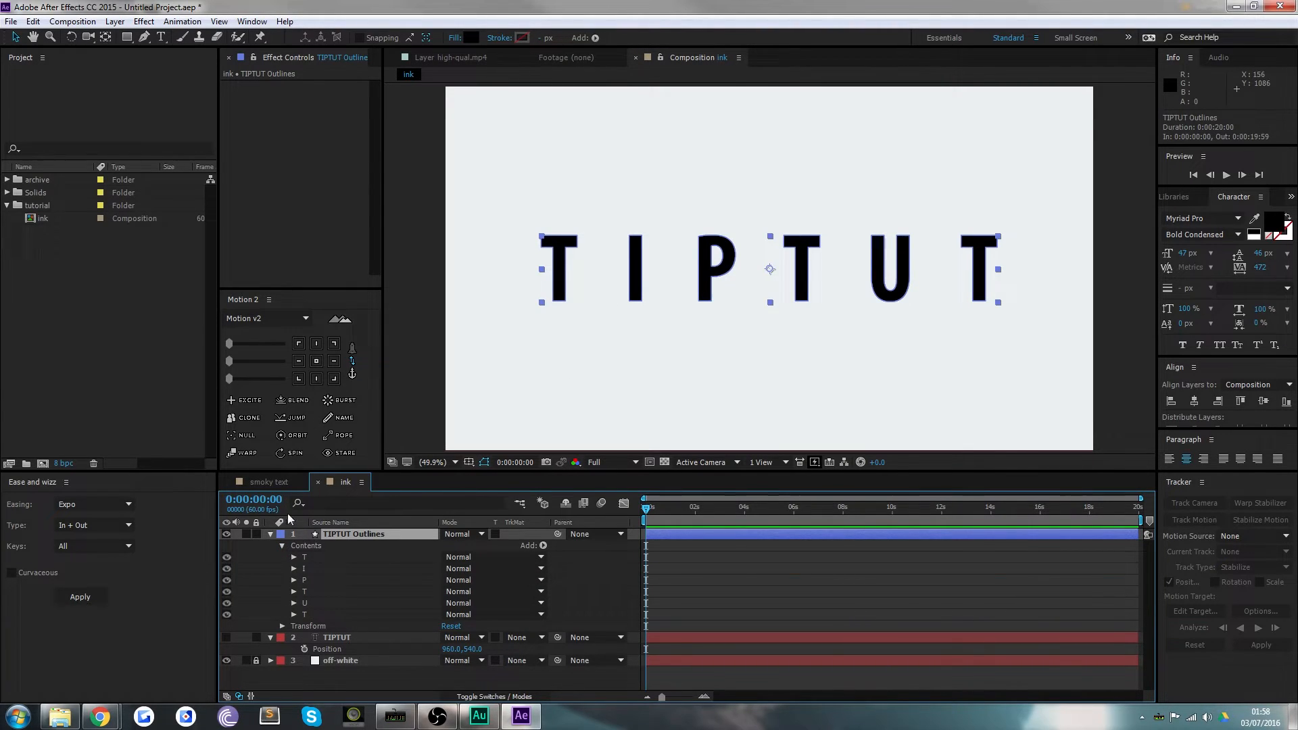
Duplicate the outlines into single-letter layers and rename the first letter layers
click(269, 534)
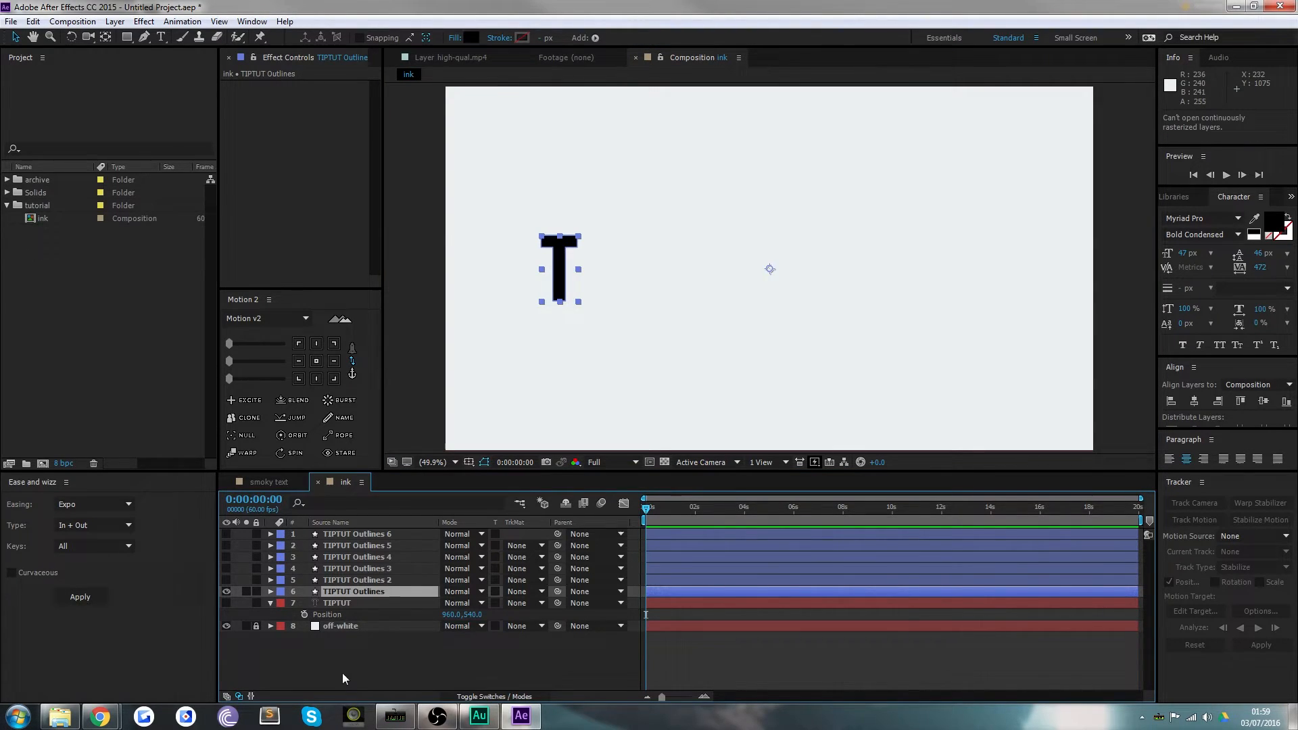
double_click(356, 591)
text(t)
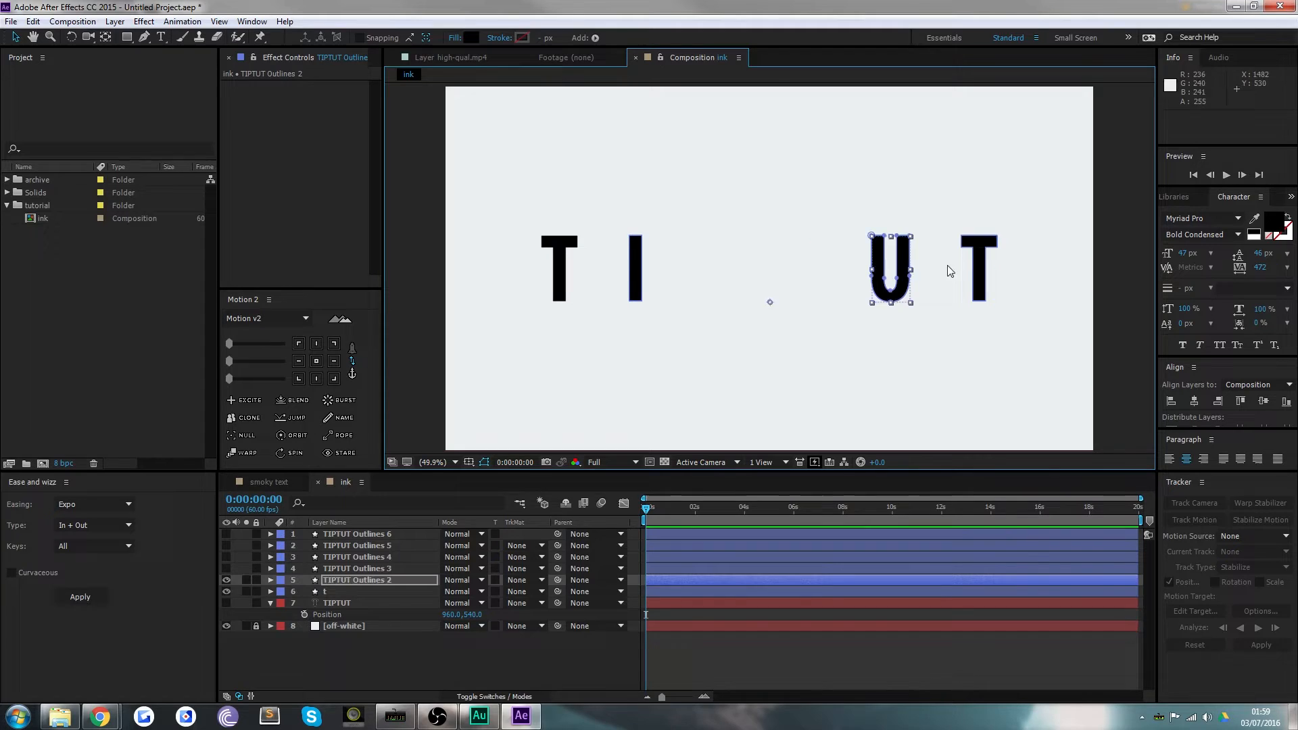
click(356, 568)
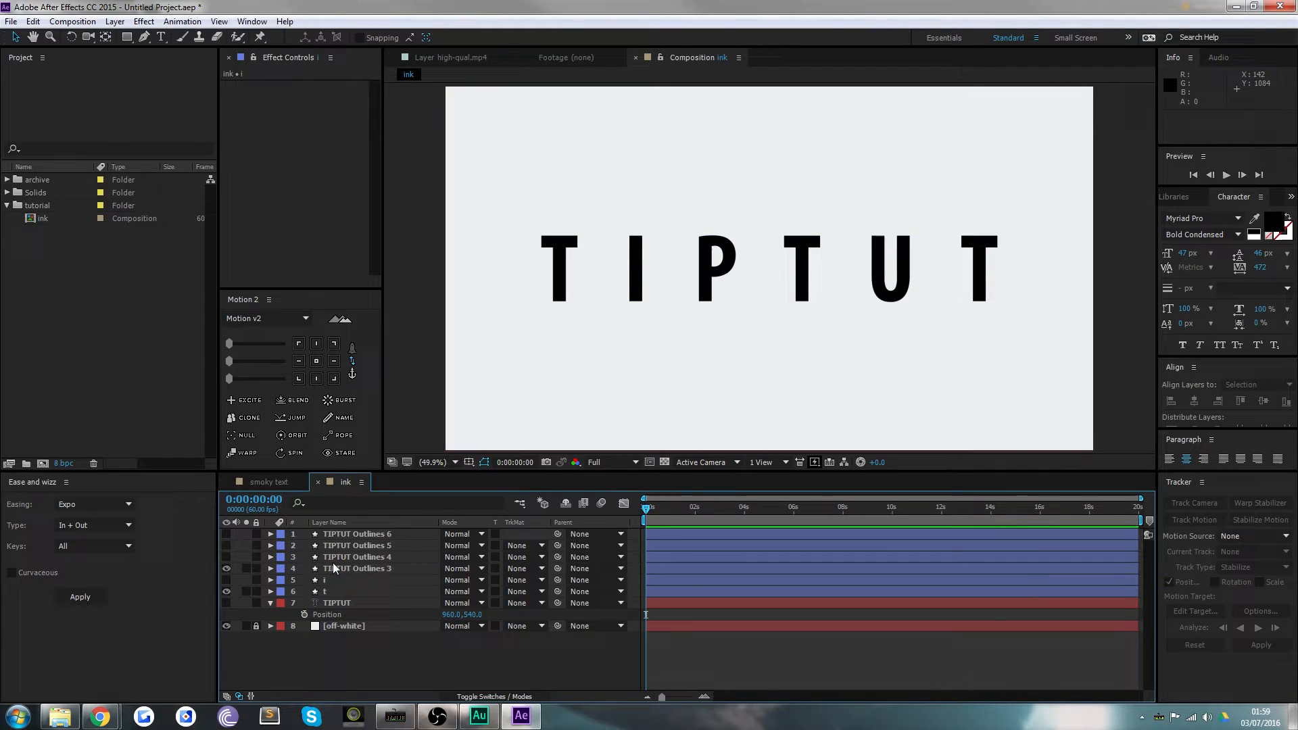
Rename the remaining letter layers and delete the first T's layer
click(357, 569)
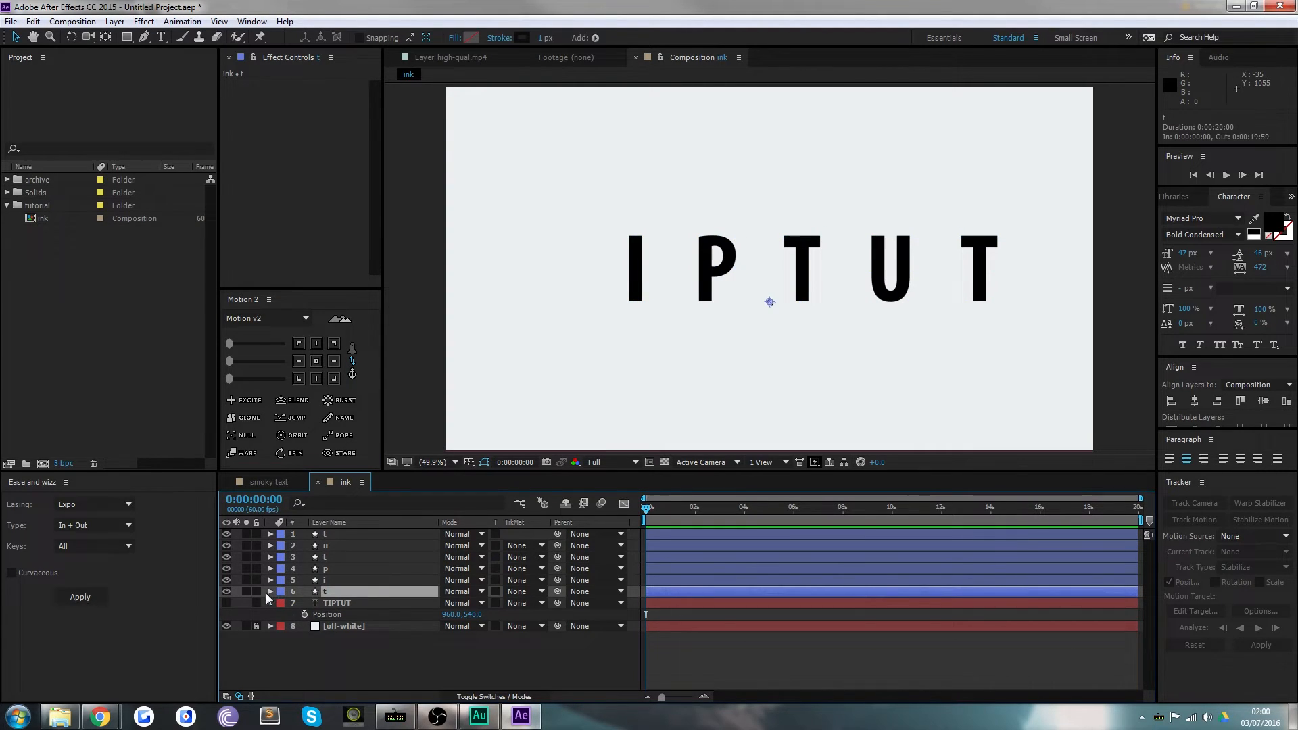
click(269, 591)
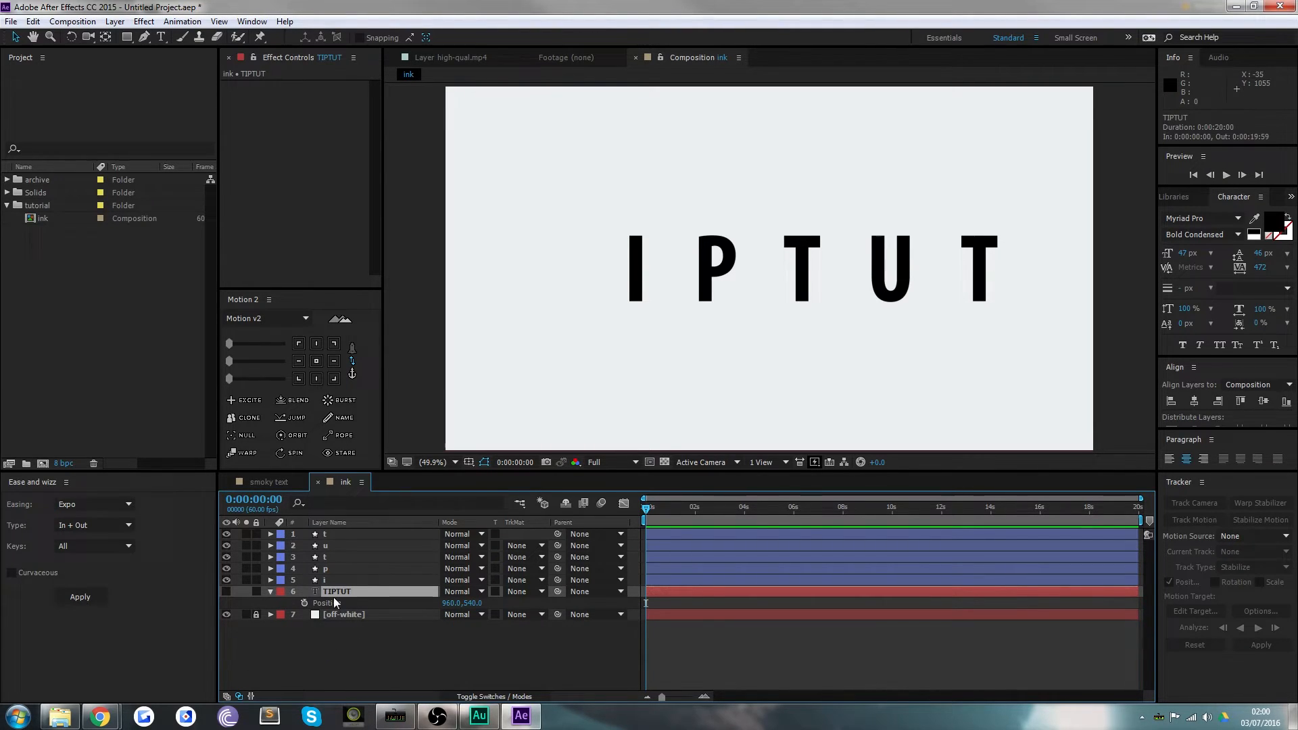
Create shapes from the TIPTUT text again and open the new outlines layer
right_click(335, 591)
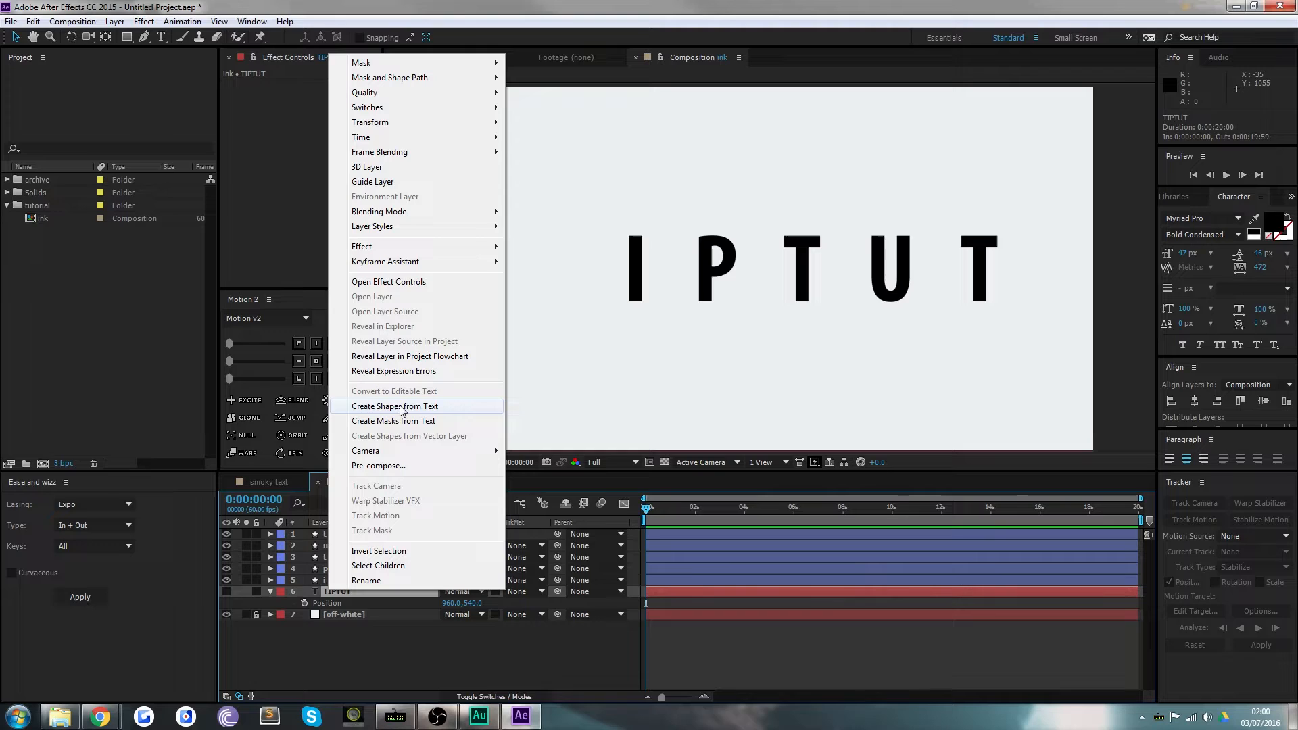
click(395, 406)
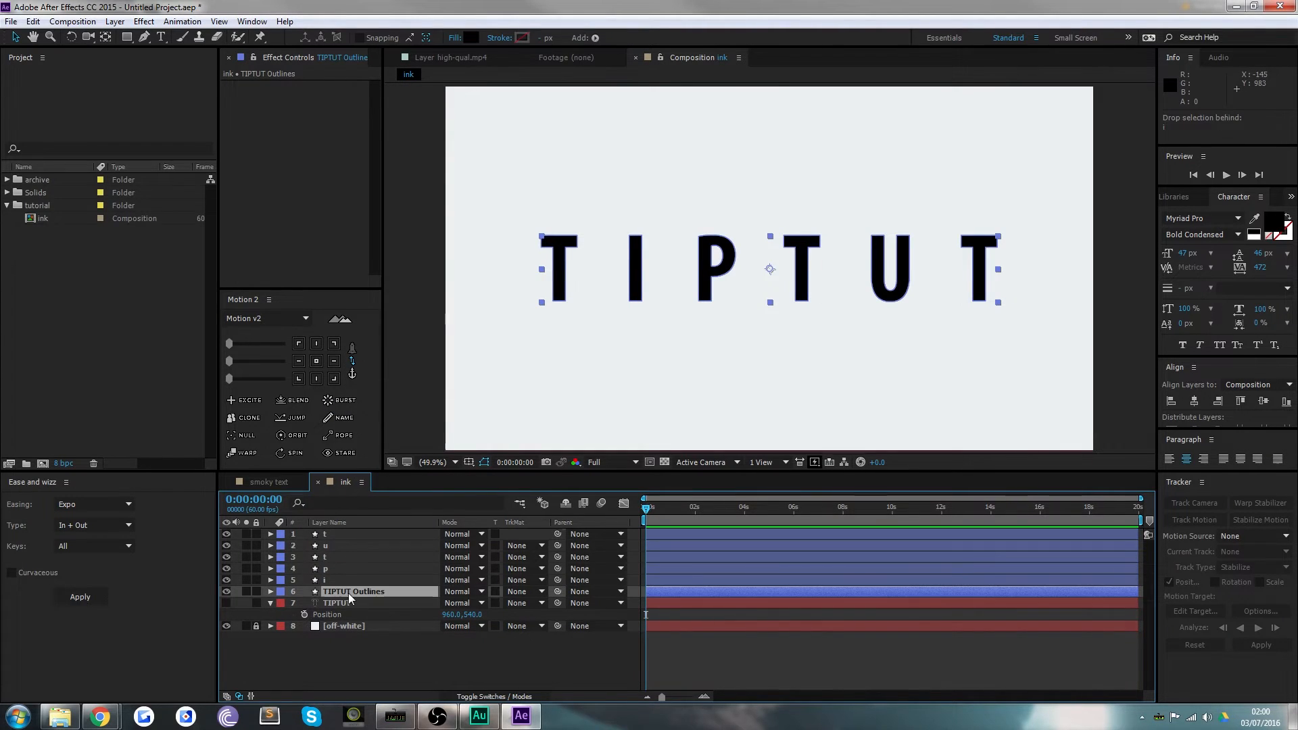
double_click(356, 591)
text(t)
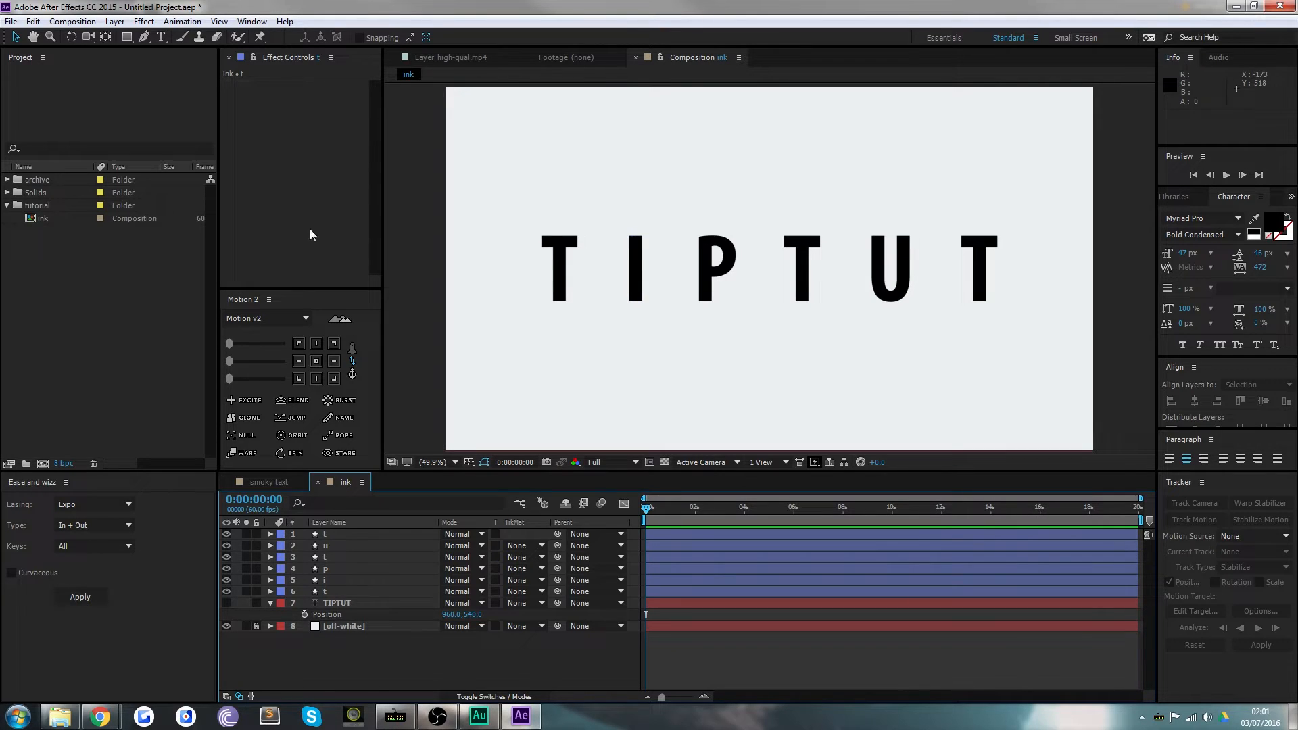
Bring high-qual.mp4 from the archive folder into the timeline and scrub through the ink
click(7, 180)
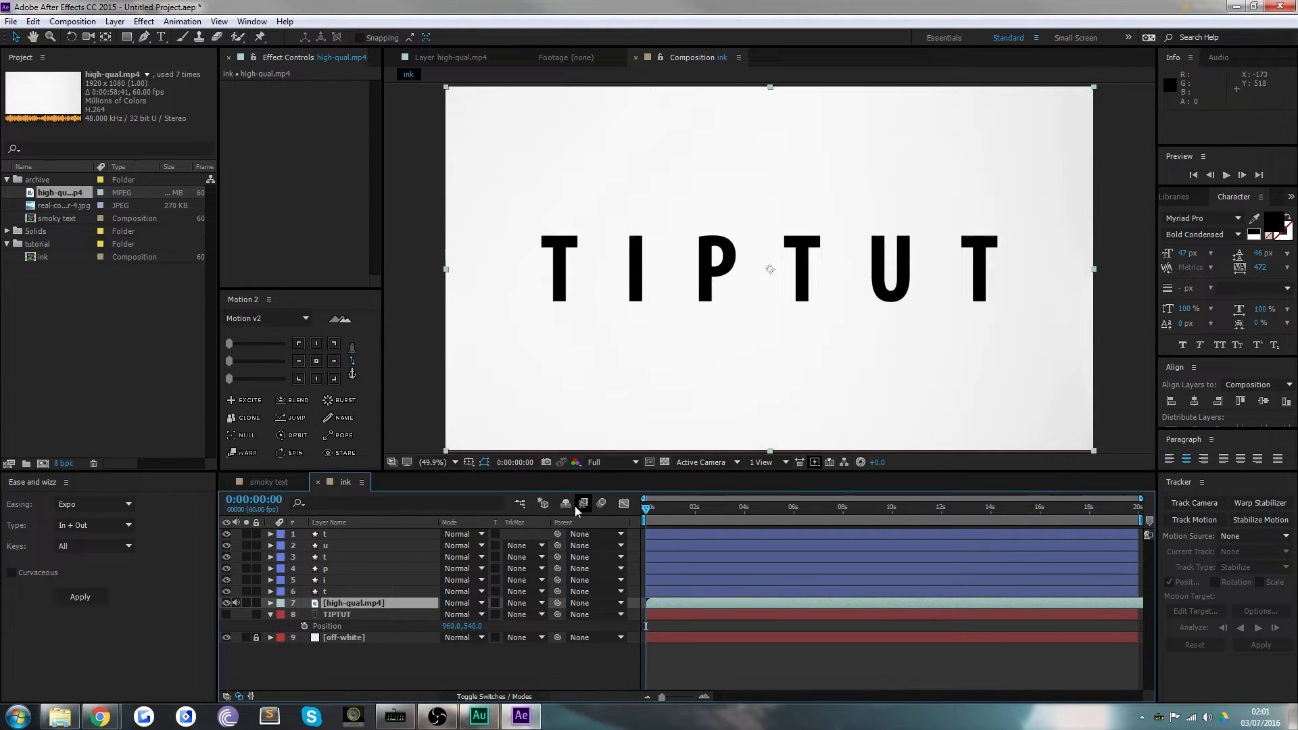
click(652, 506)
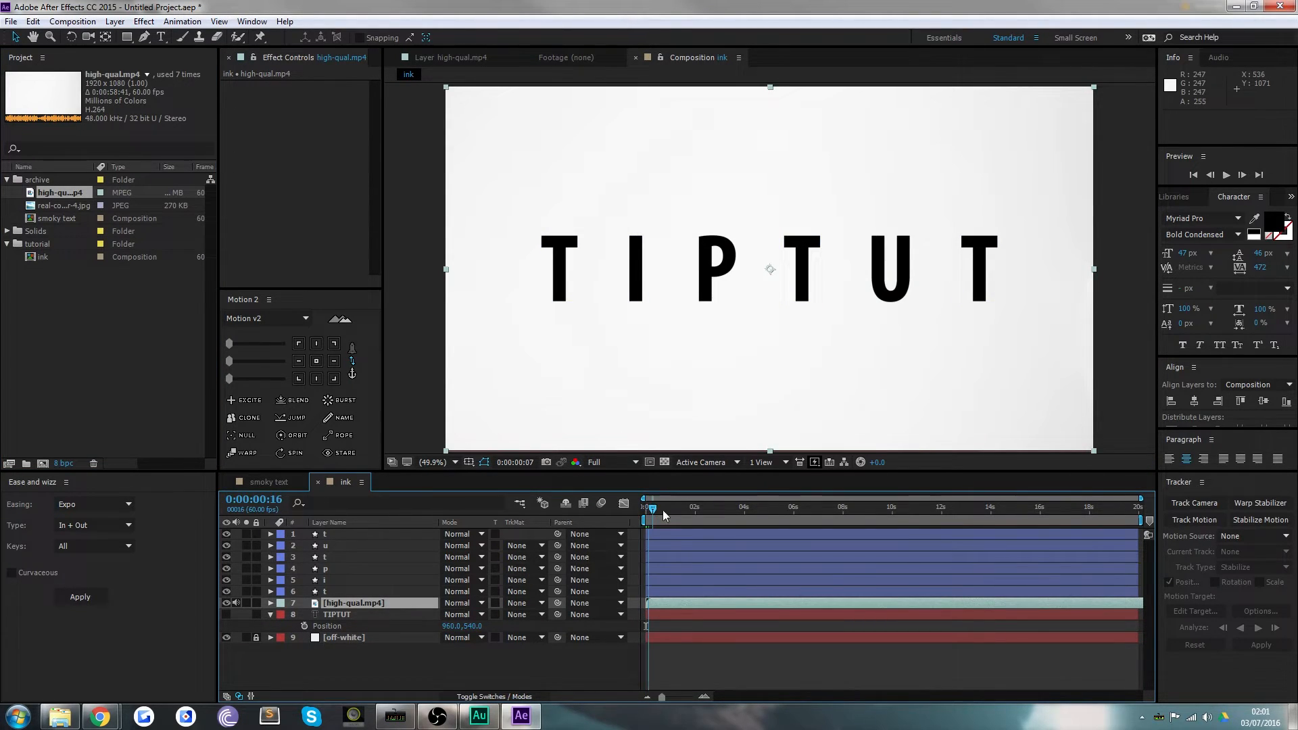
drag(652, 511, 803, 511)
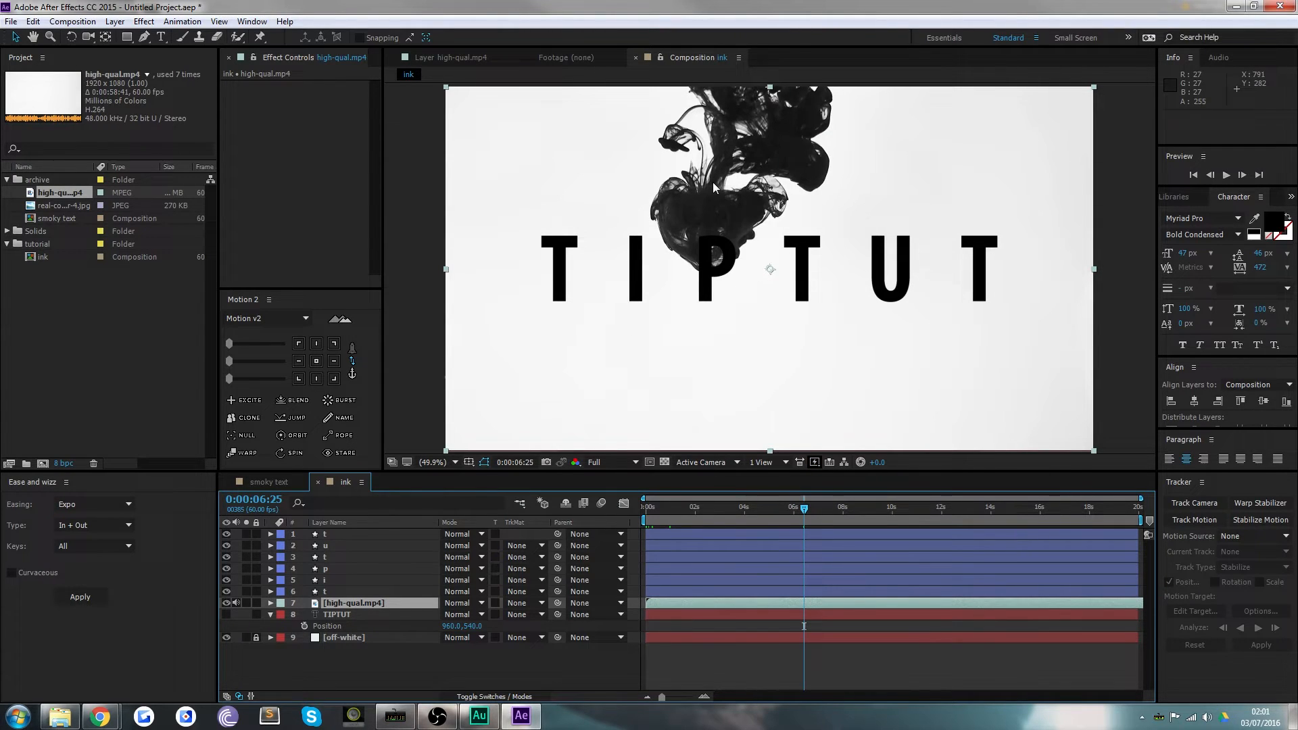
mouse_move(733, 272)
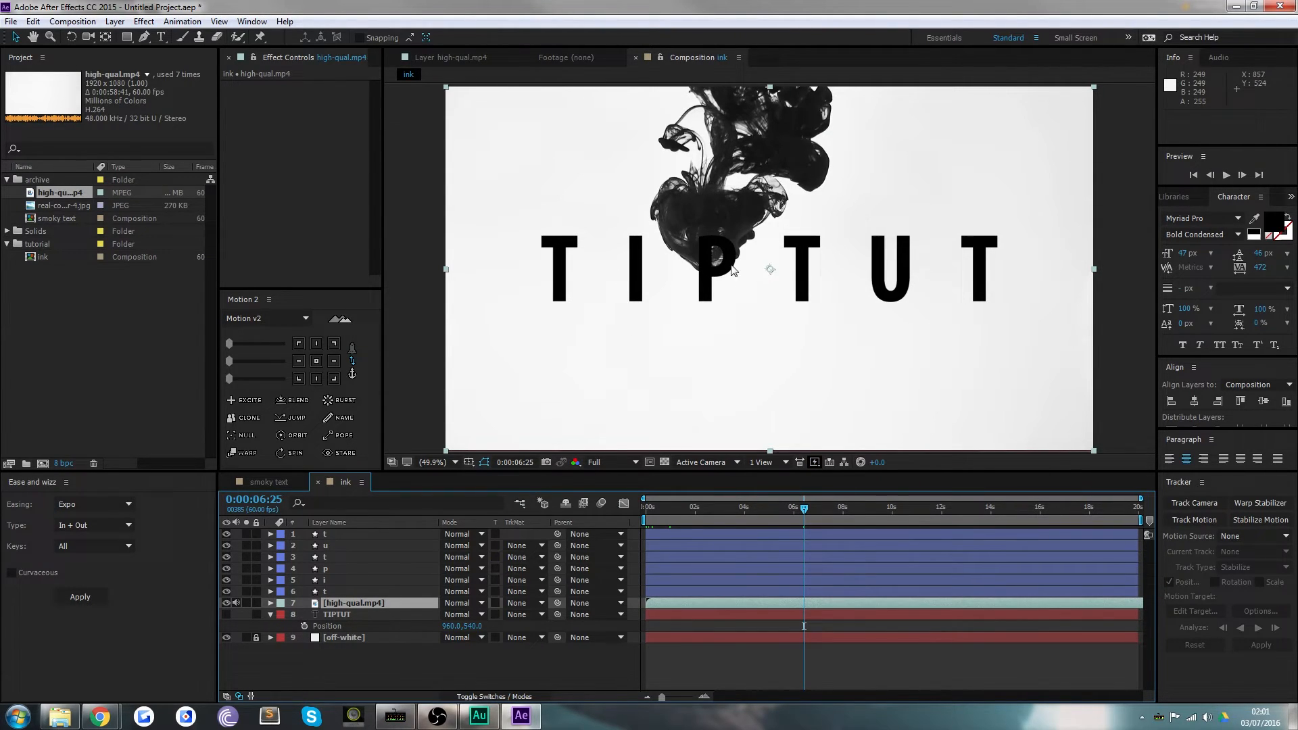
mouse_move(785, 138)
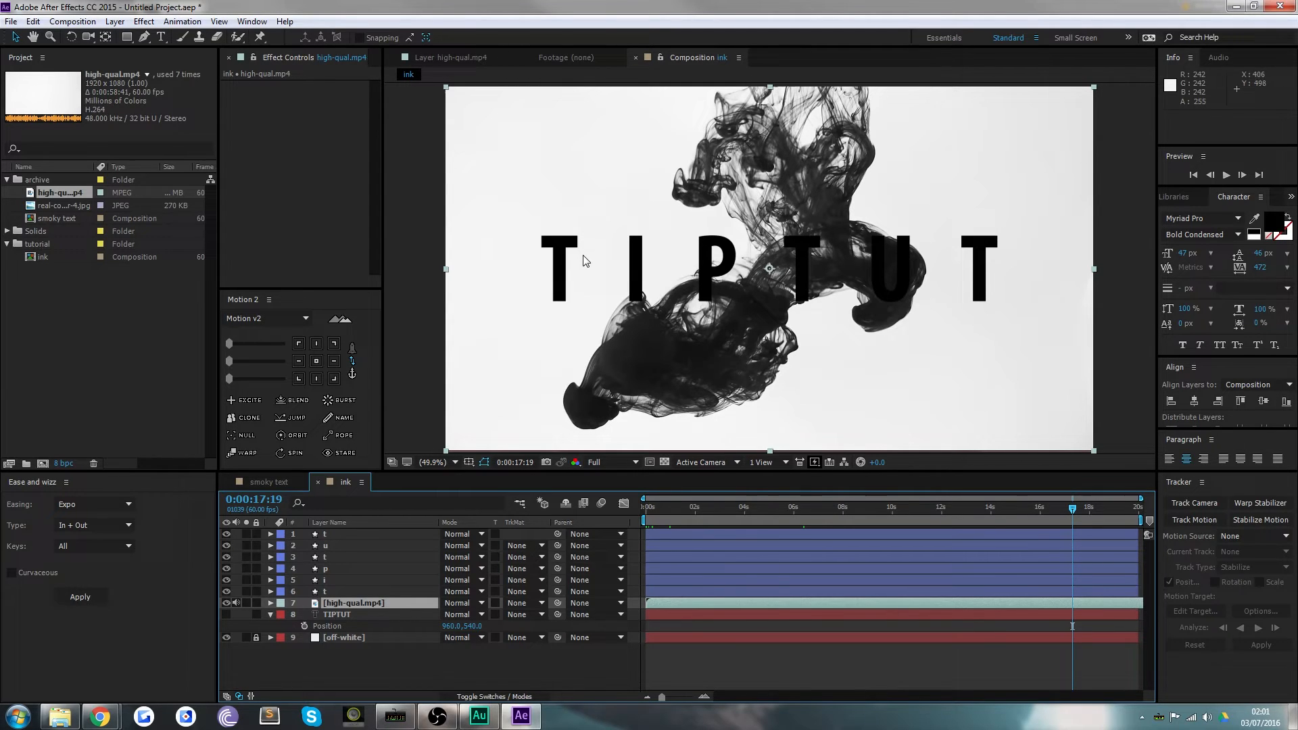
mouse_move(1058, 302)
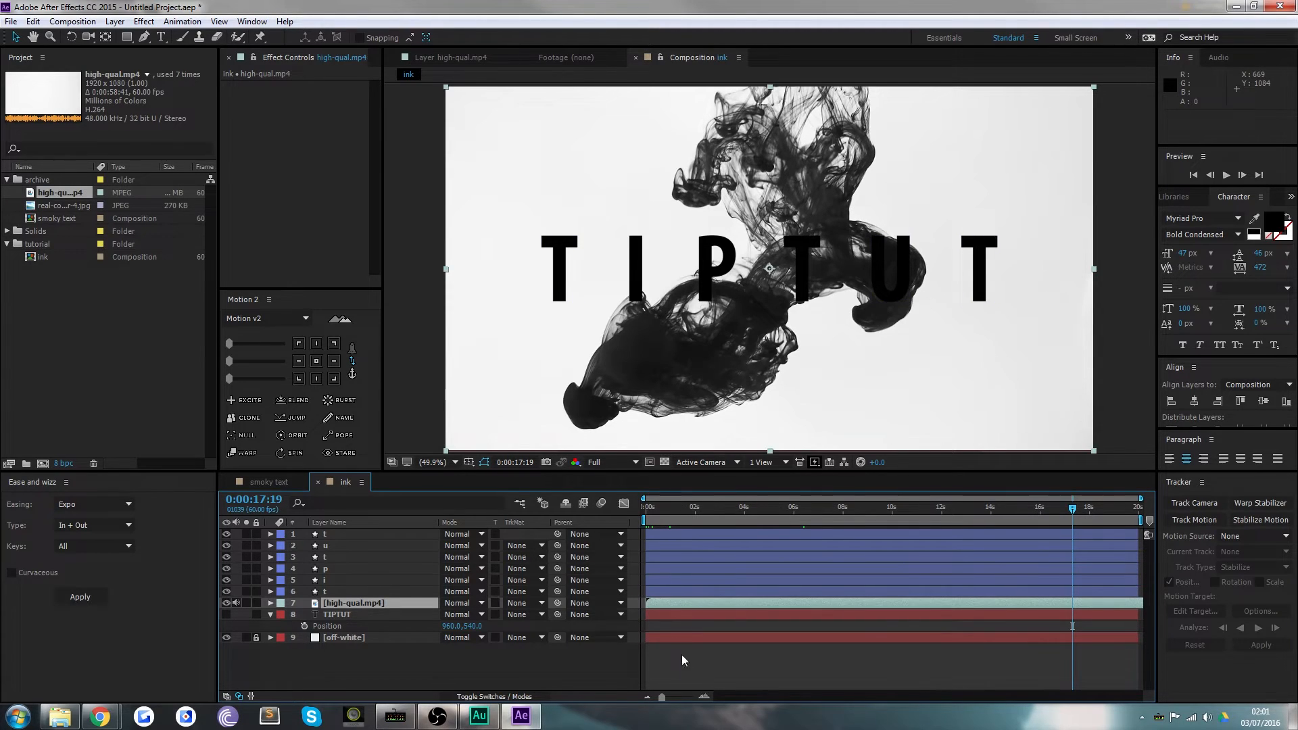
mouse_move(753, 244)
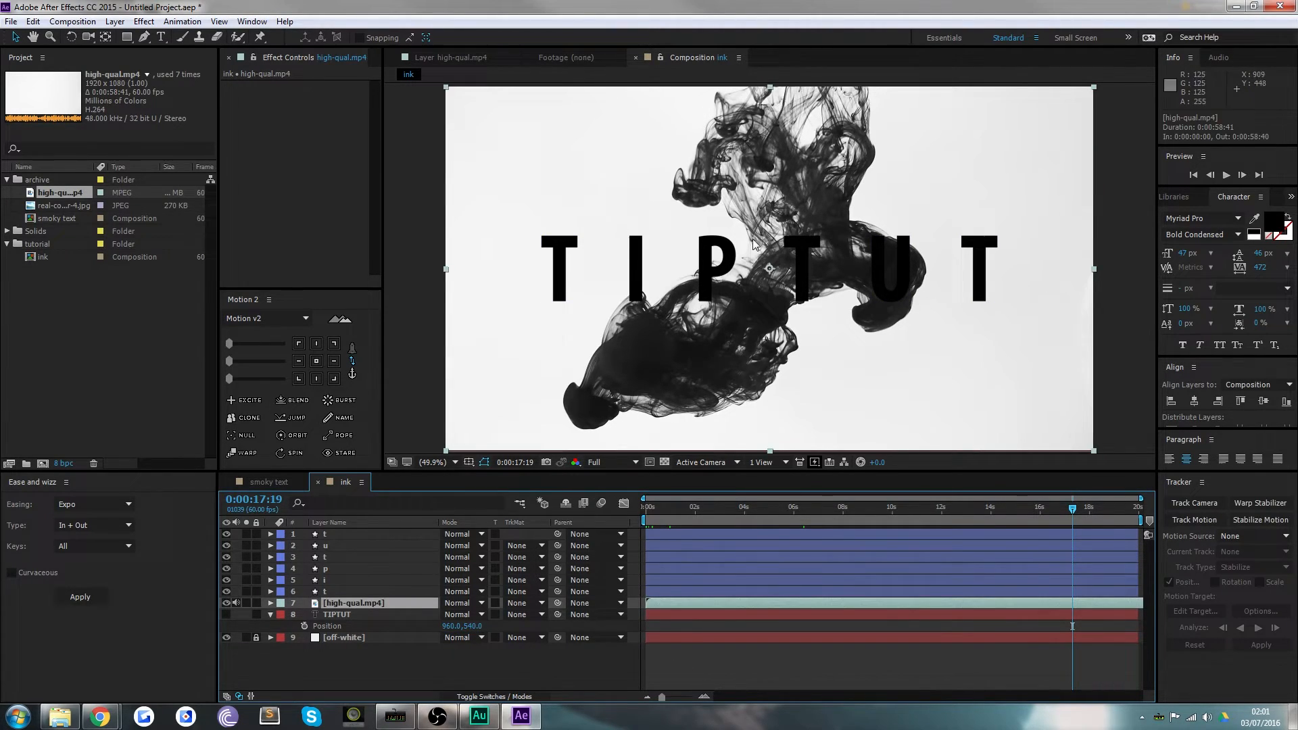
mouse_move(442, 82)
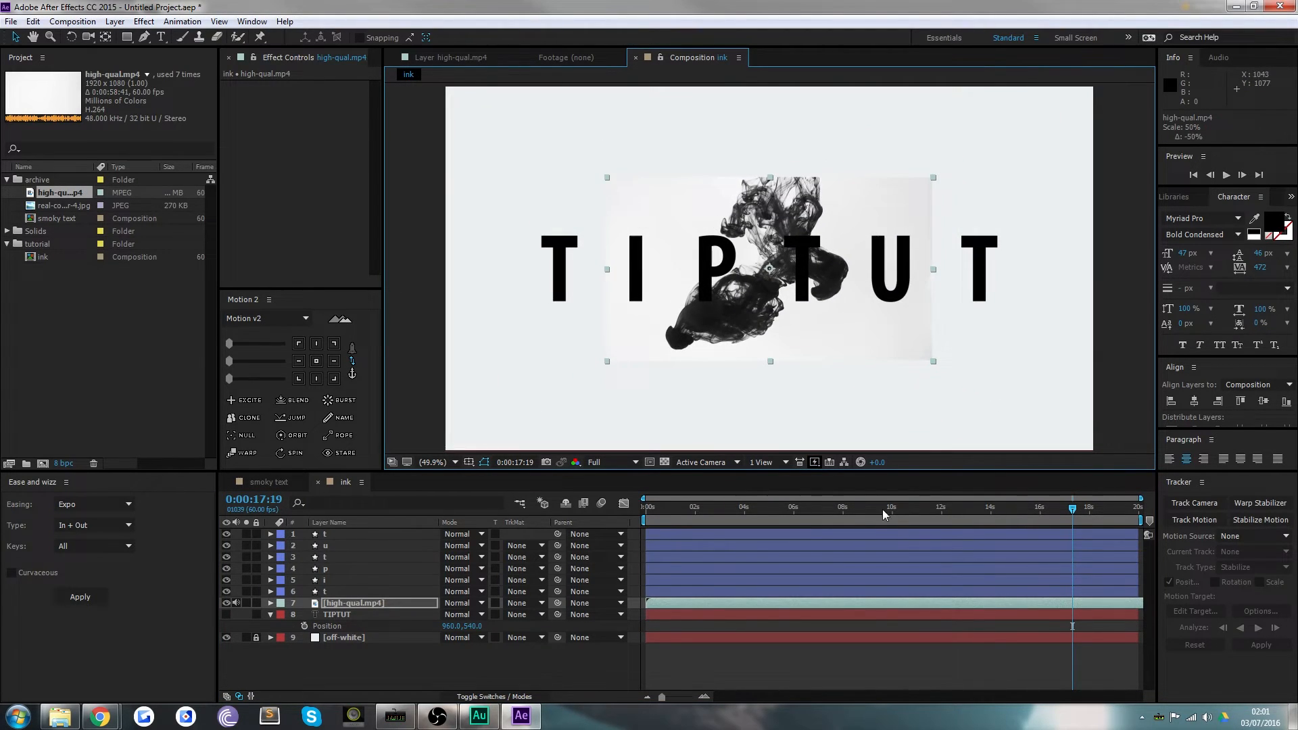
Duplicate the ink footage under each letter layer, rotating each copy differently
click(793, 507)
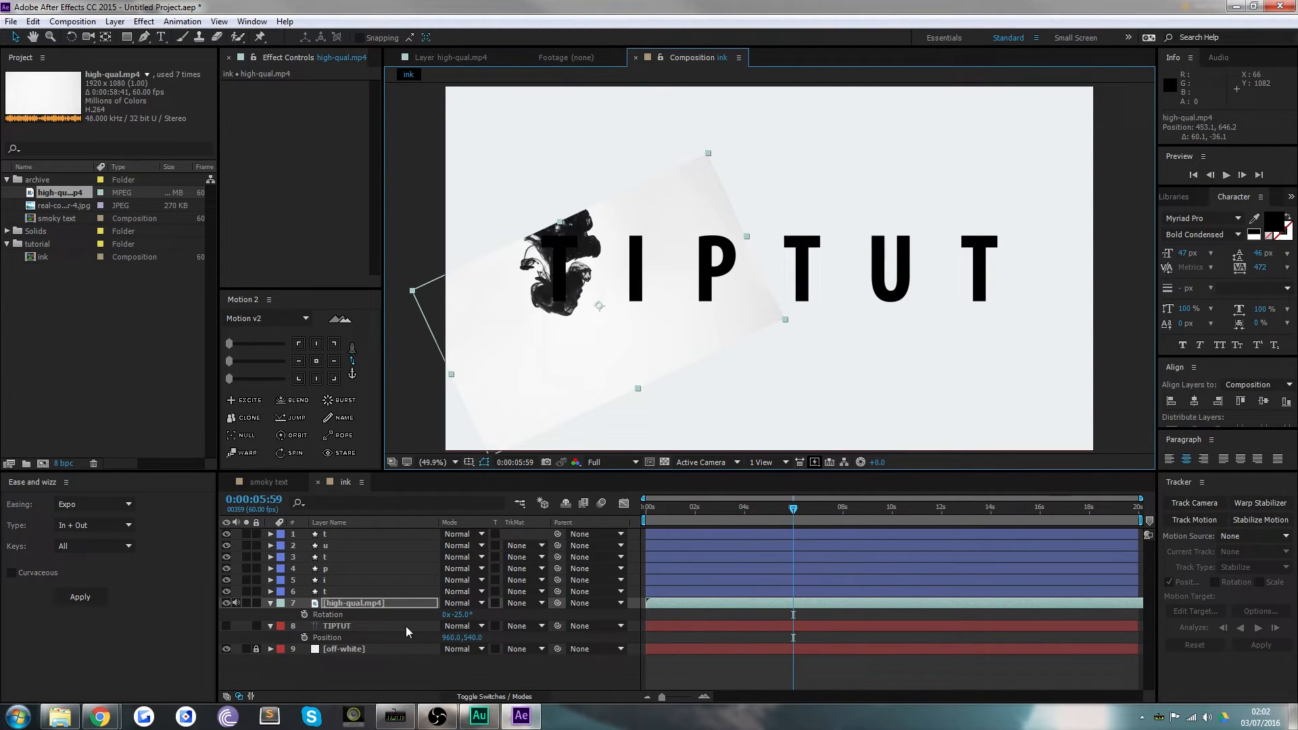
mouse_move(348, 674)
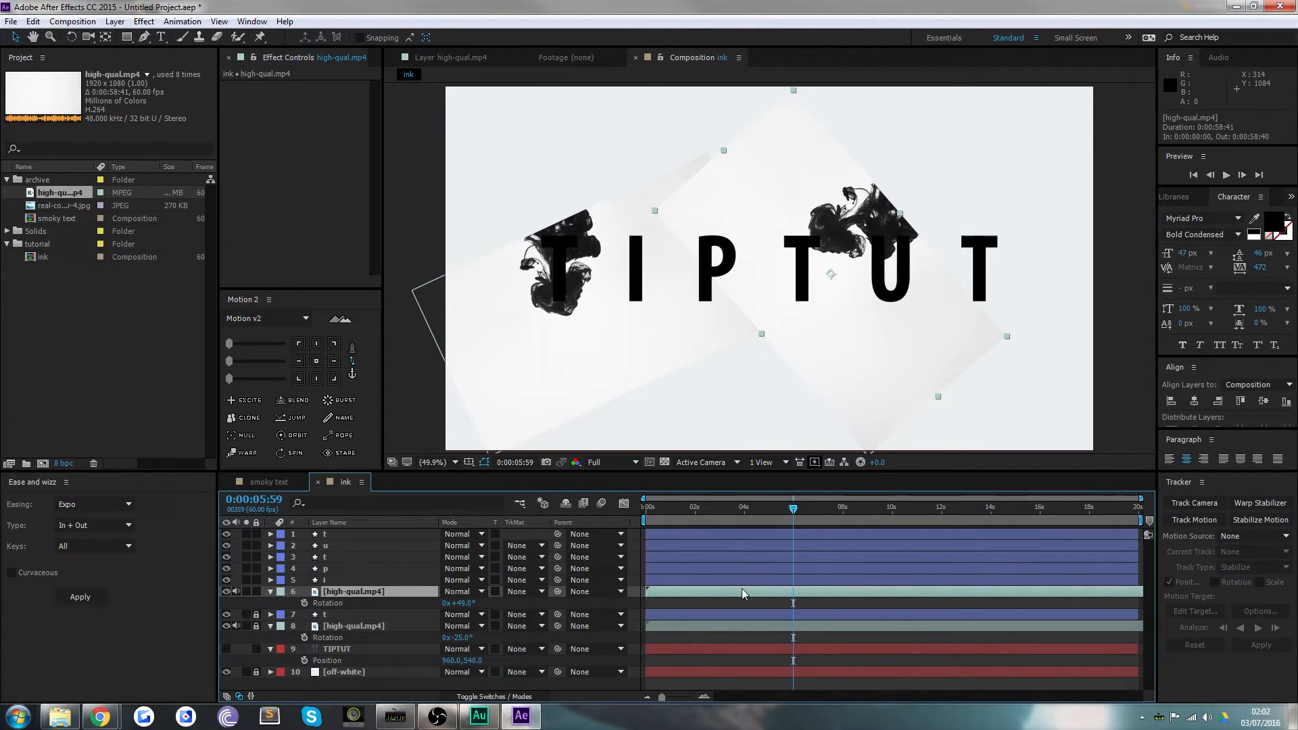
mouse_move(837, 298)
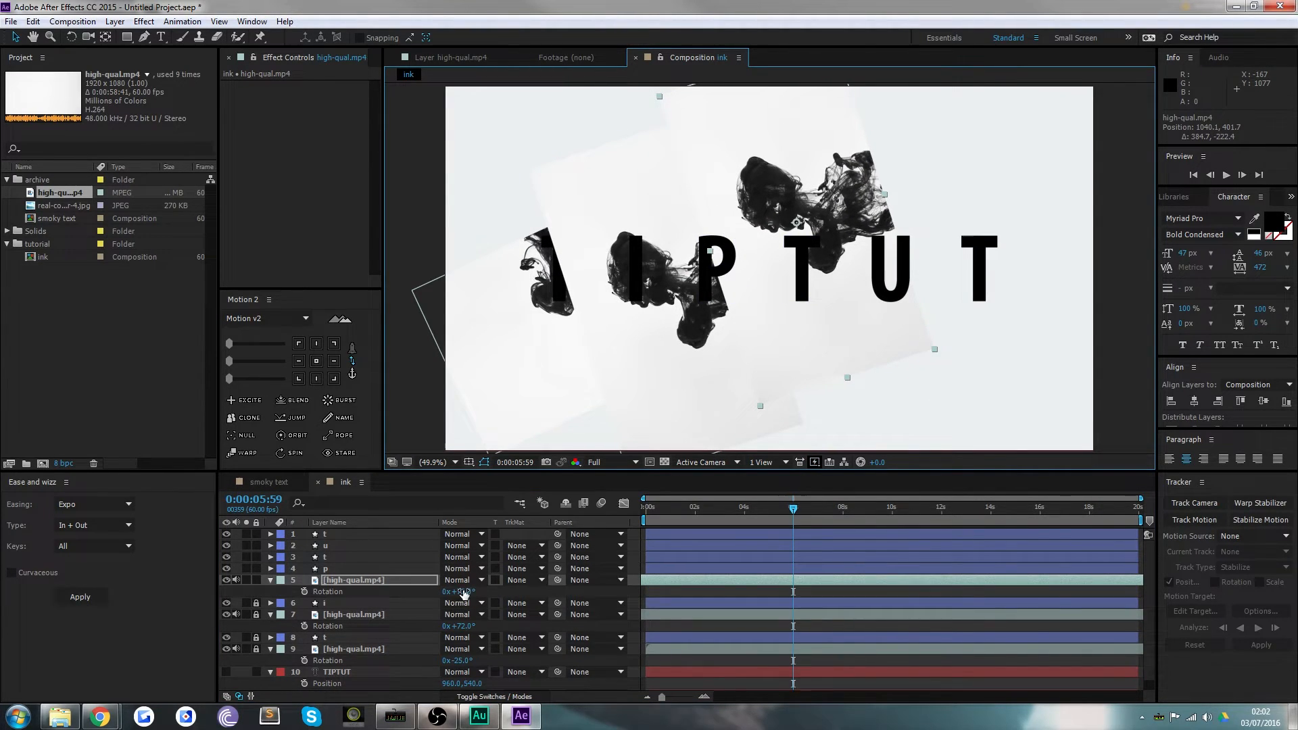
drag(464, 591, 418, 591)
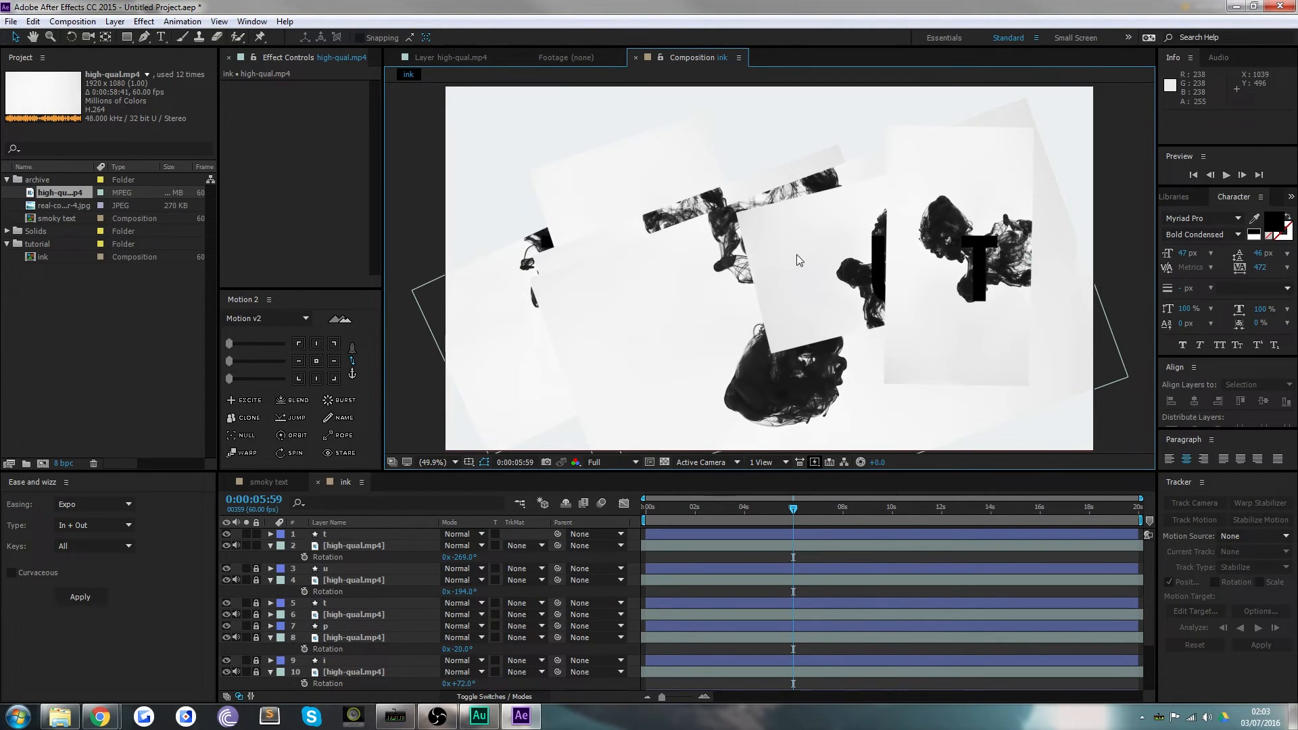
click(426, 462)
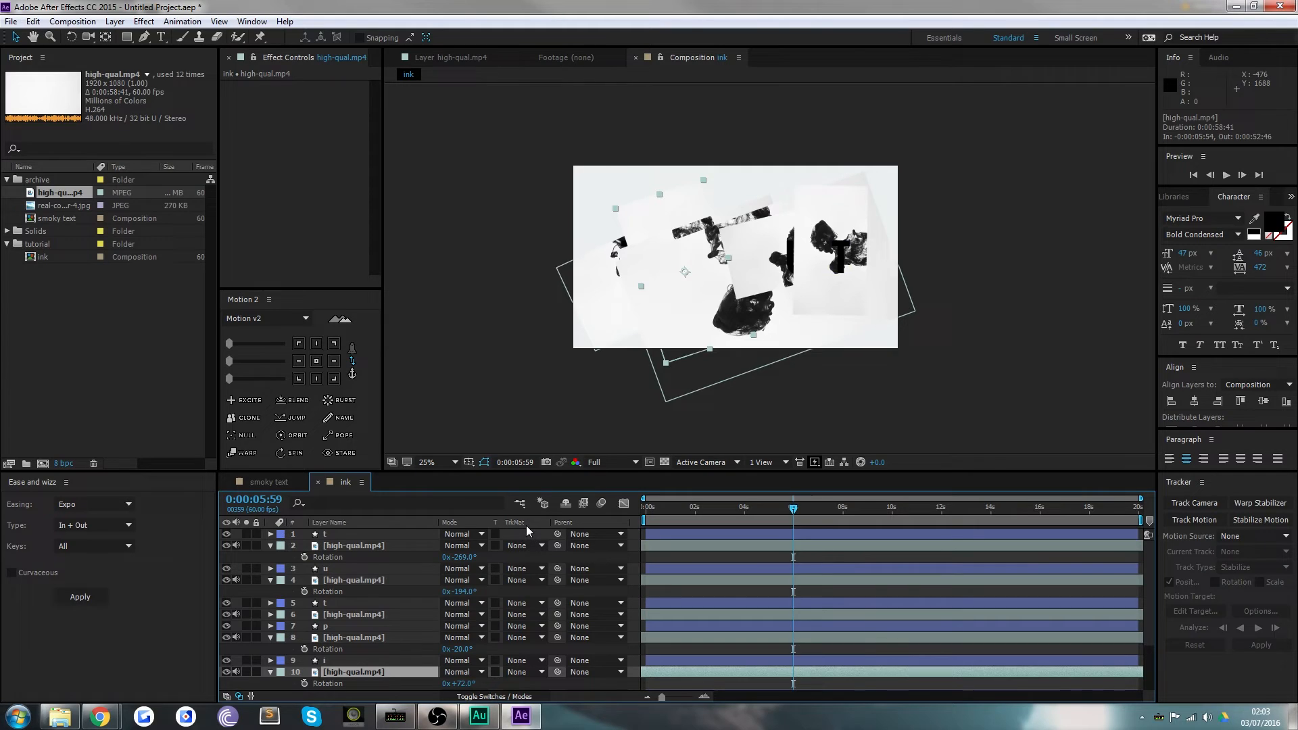
Set each high-qual.mp4 layer's TrkMat to Alpha Matte from its letter above, including t and u
click(483, 697)
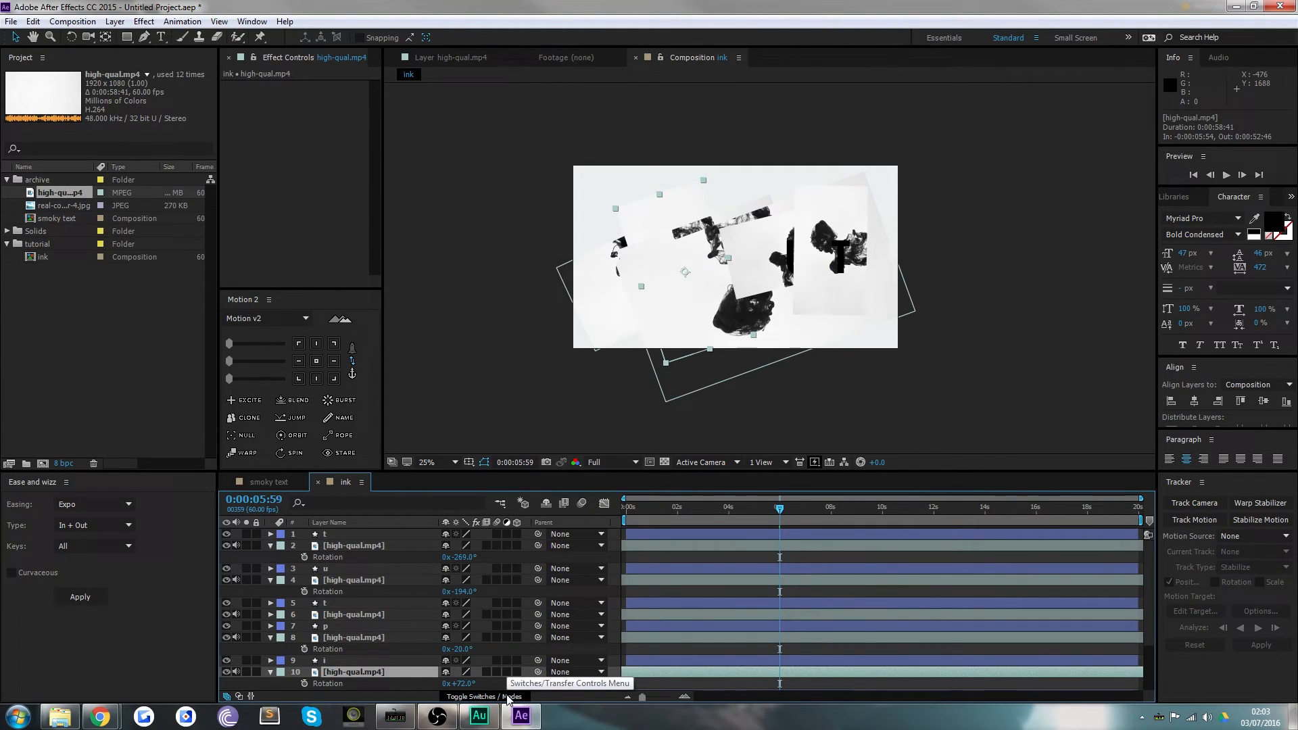
click(483, 697)
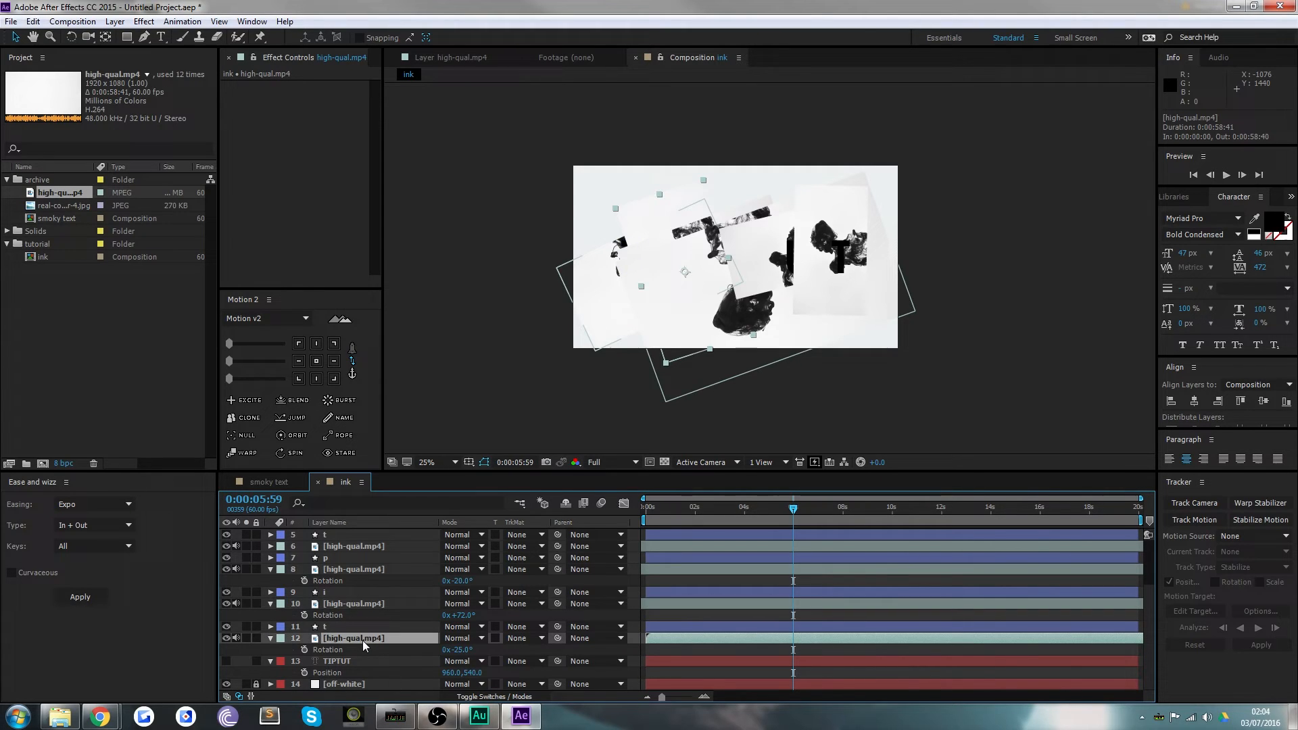
click(523, 638)
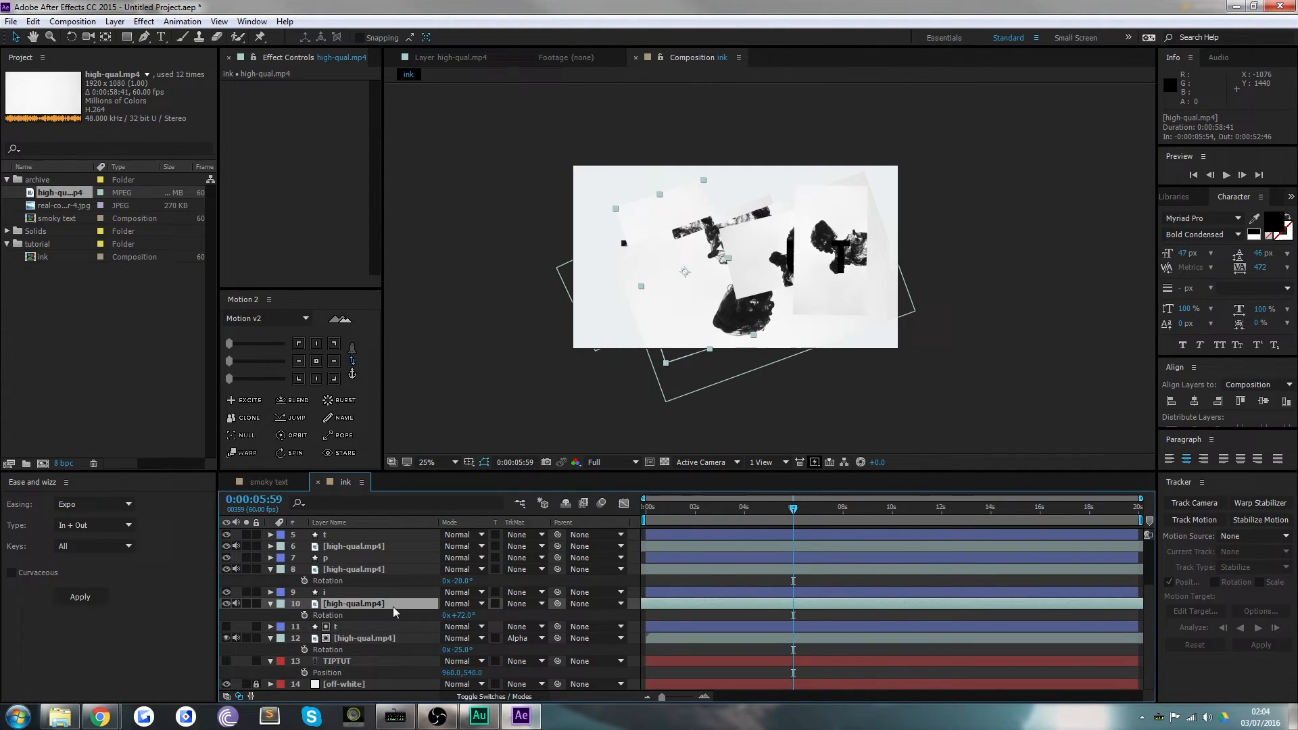
click(521, 604)
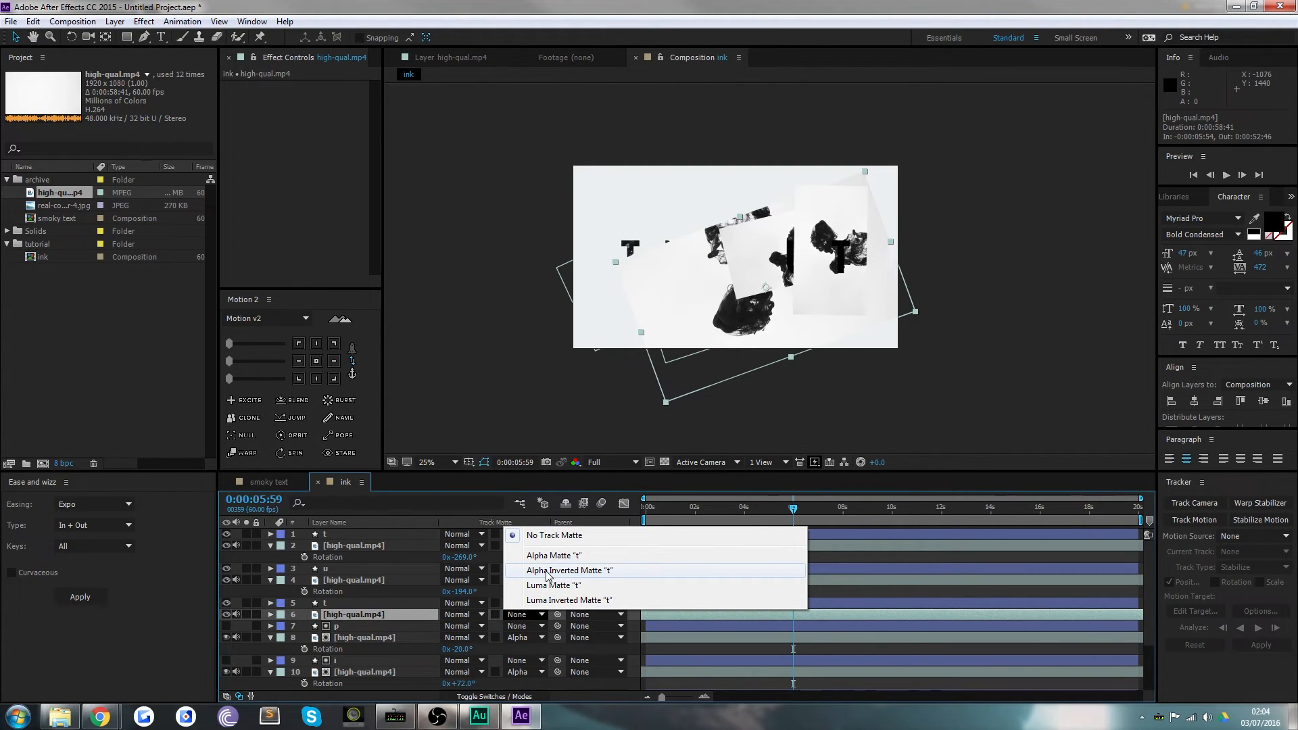
click(568, 571)
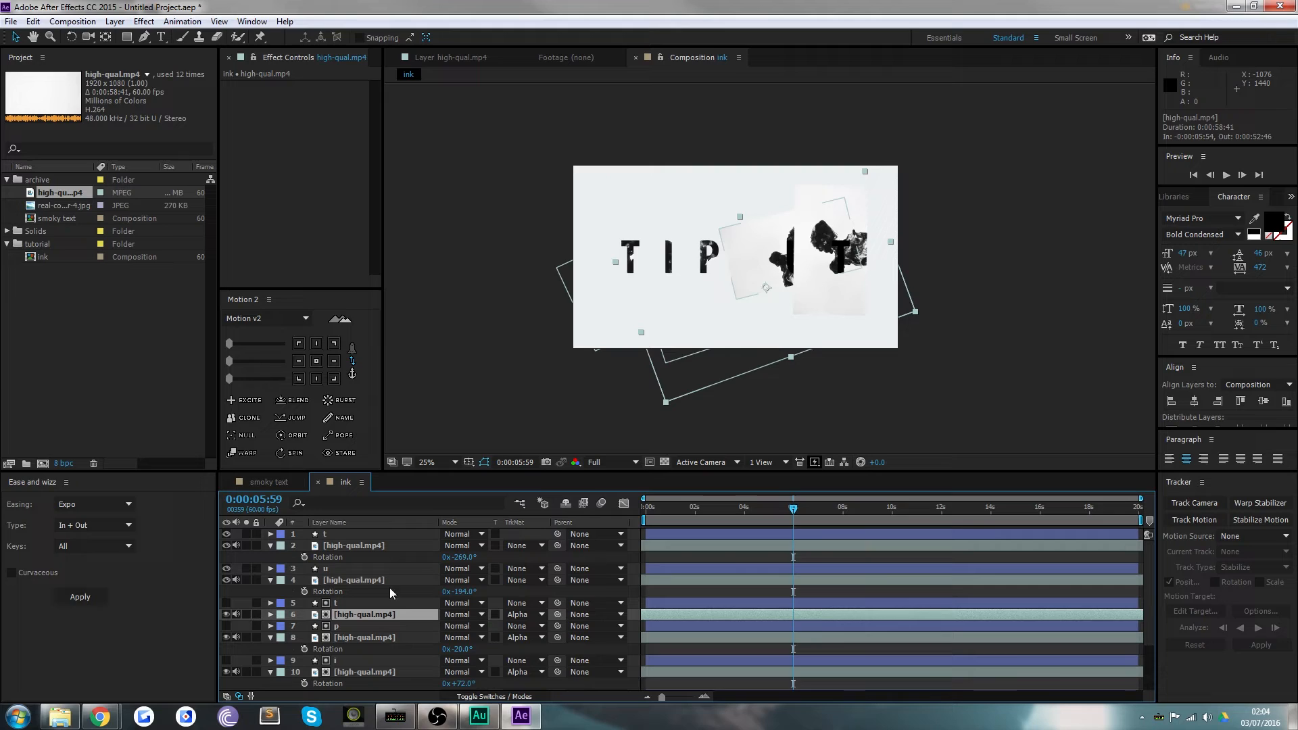
click(527, 579)
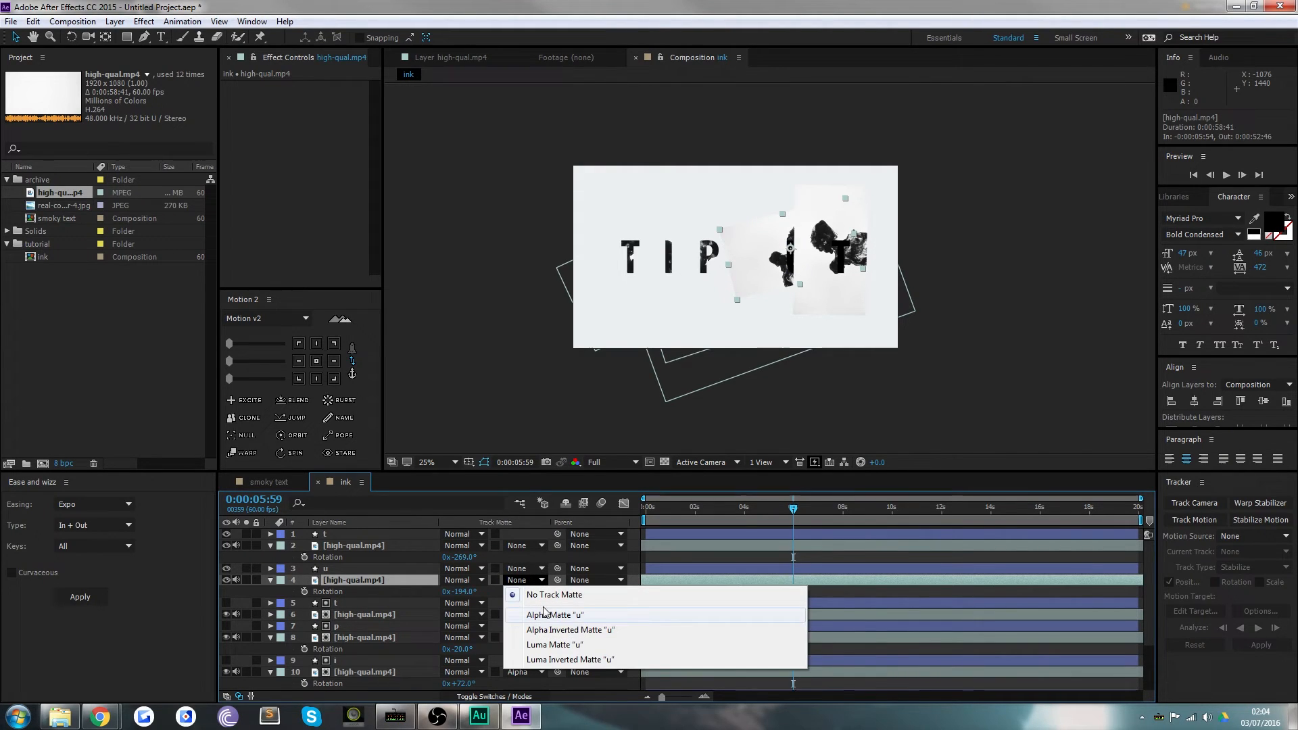
click(554, 595)
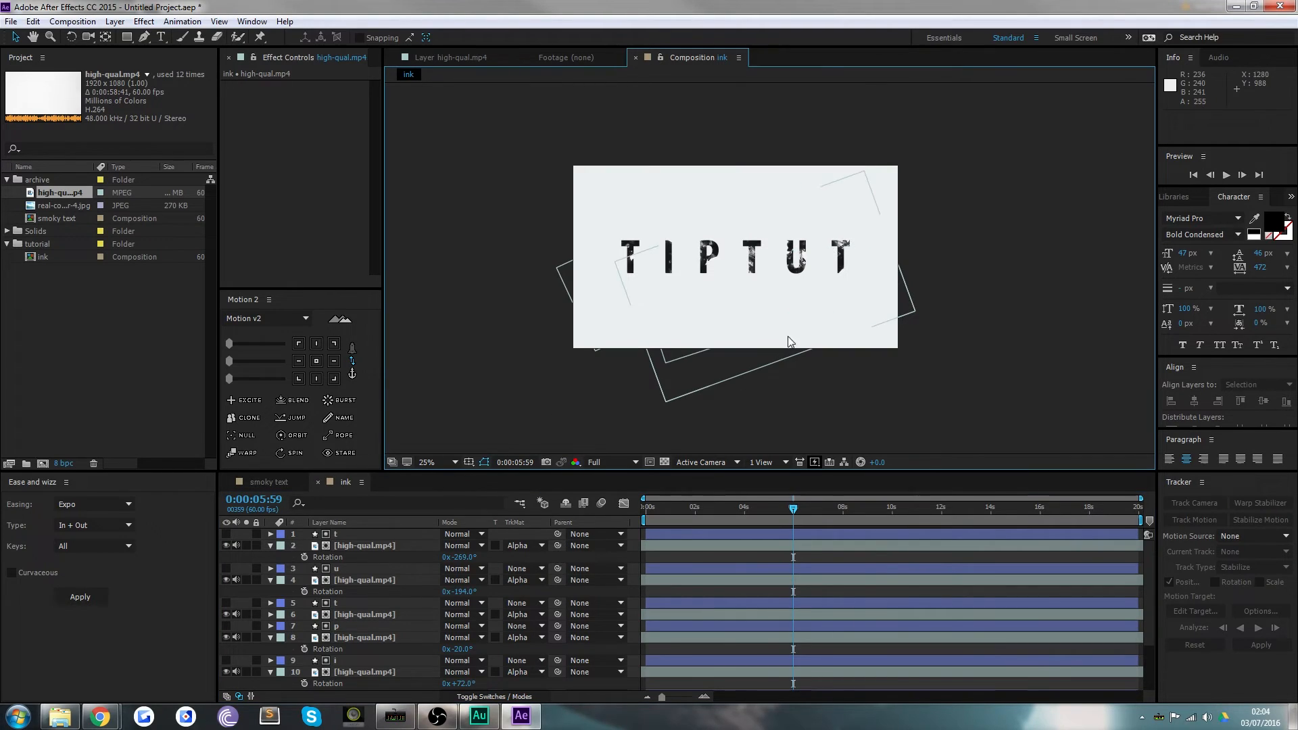
click(802, 509)
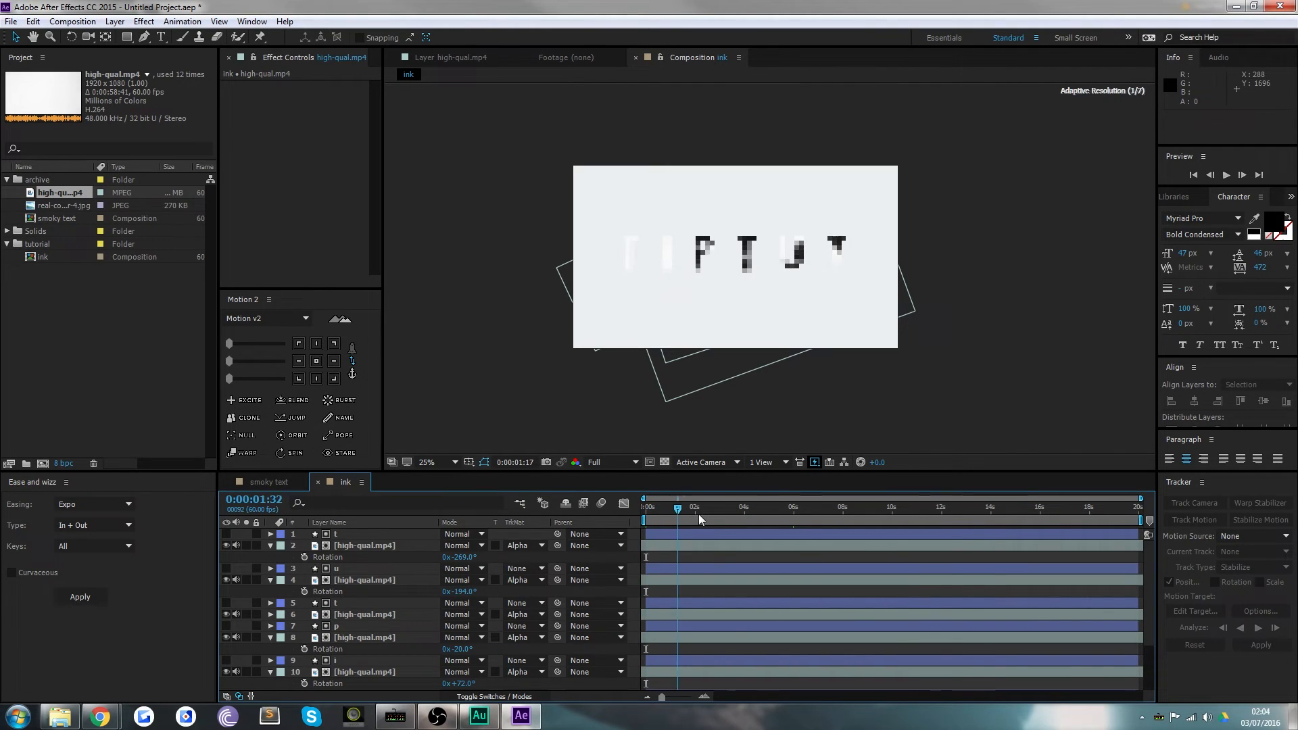
Scrub the timeline to preview the ink-filled TIPTUT letters animating
drag(676, 506, 877, 505)
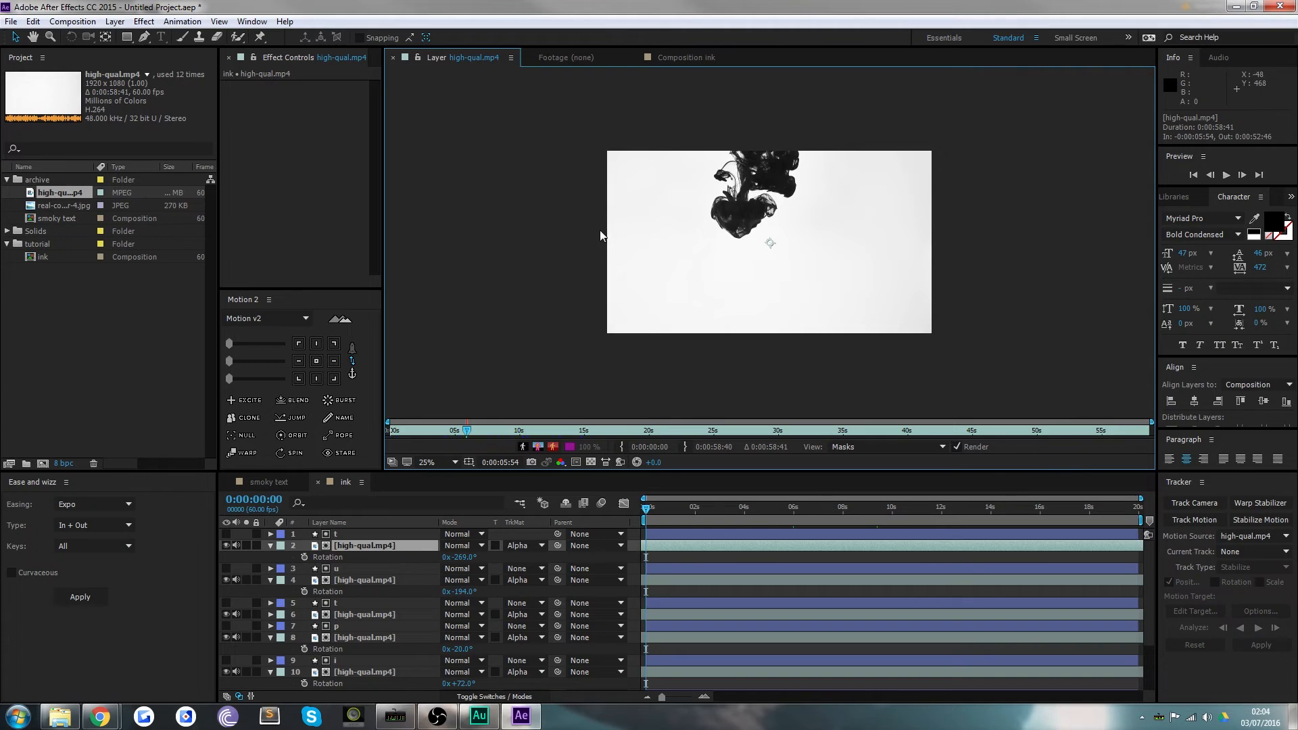
Apply Color Key to the ink footage with Color Tolerance 250 and Edge Feather 0
click(1202, 196)
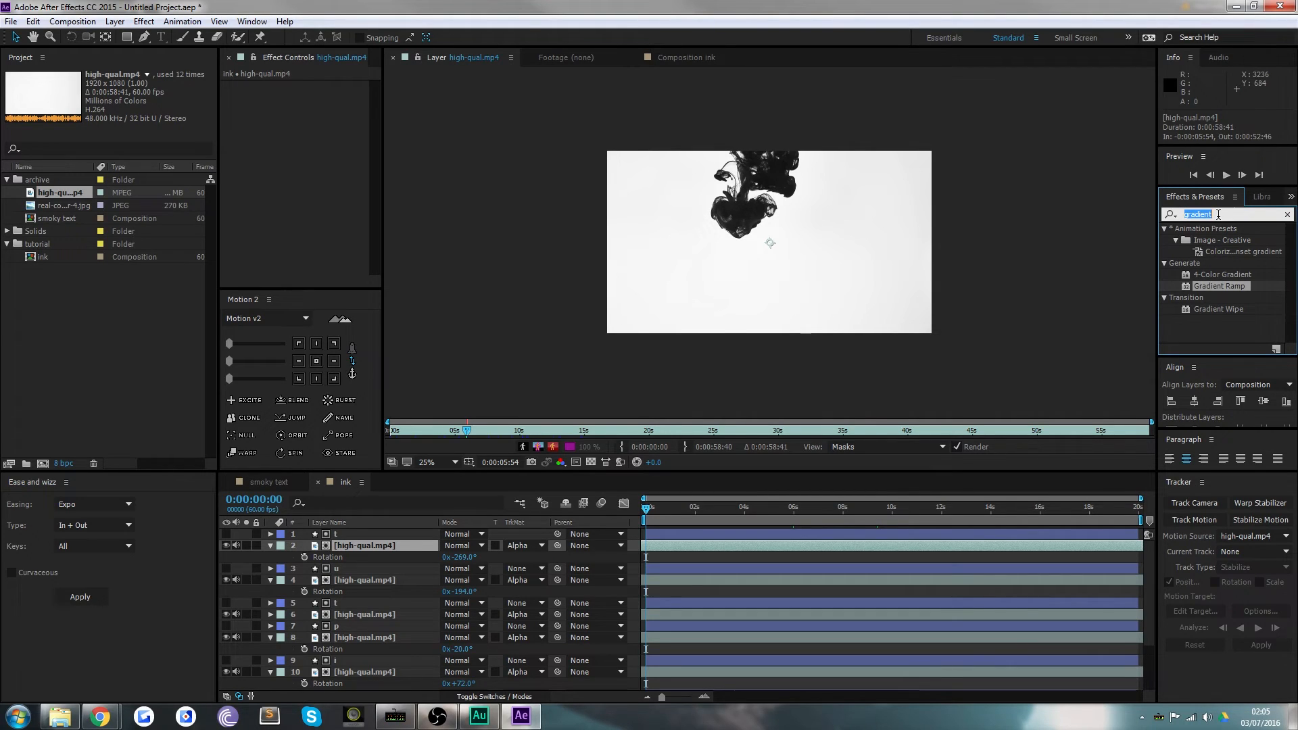
text(color key)
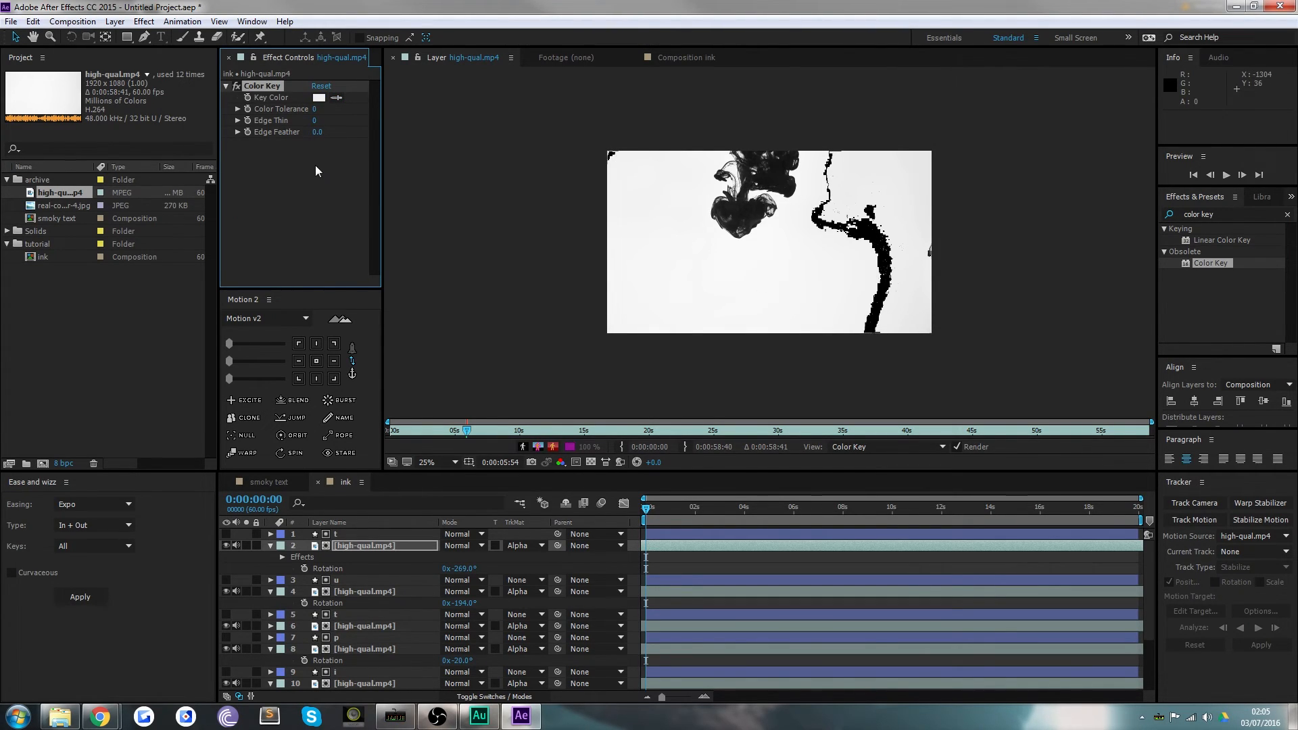
mouse_move(461, 166)
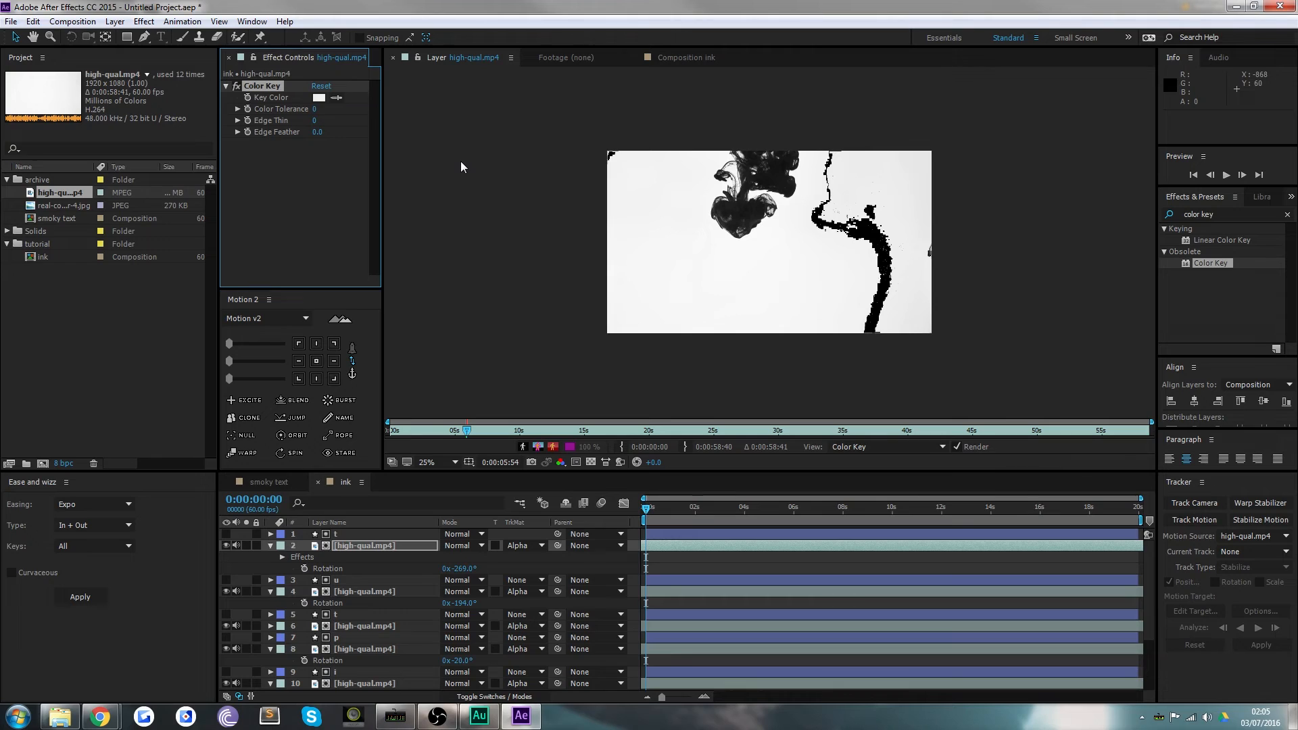
mouse_move(248, 192)
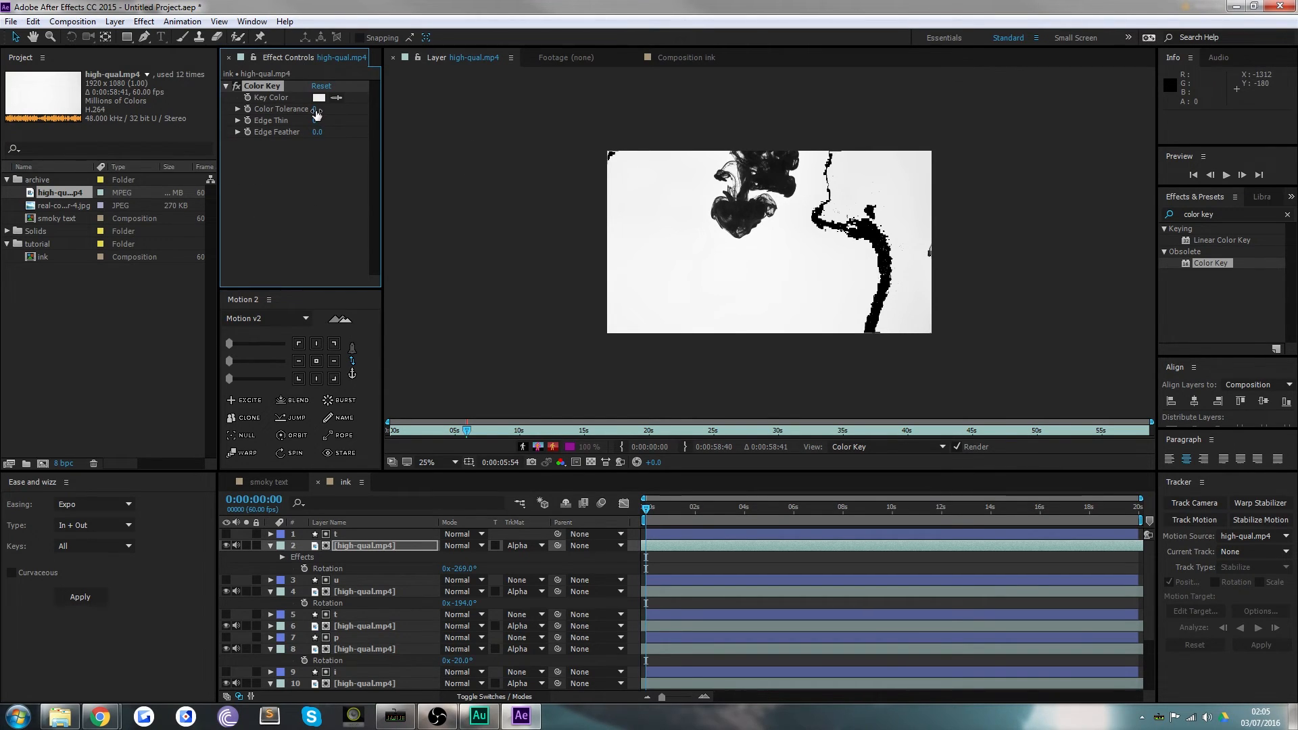
drag(314, 108, 328, 108)
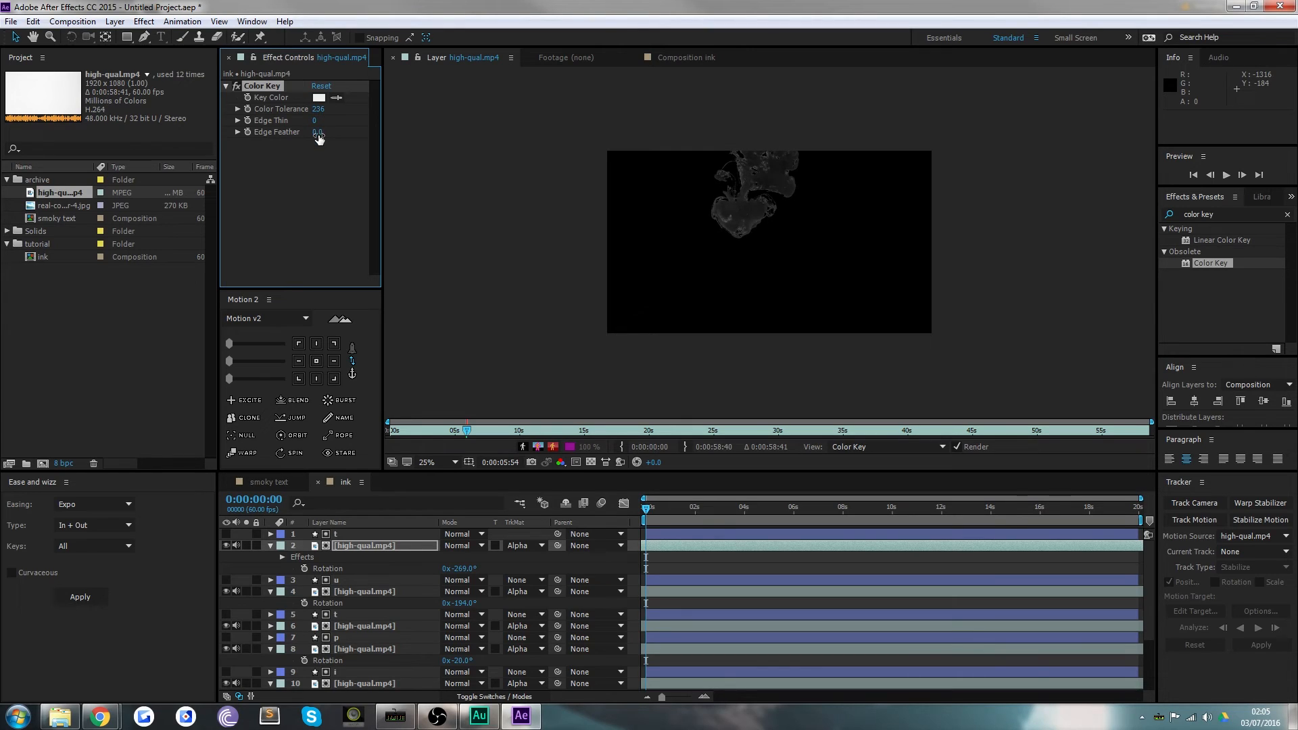
drag(319, 132, 319, 132)
text(3)
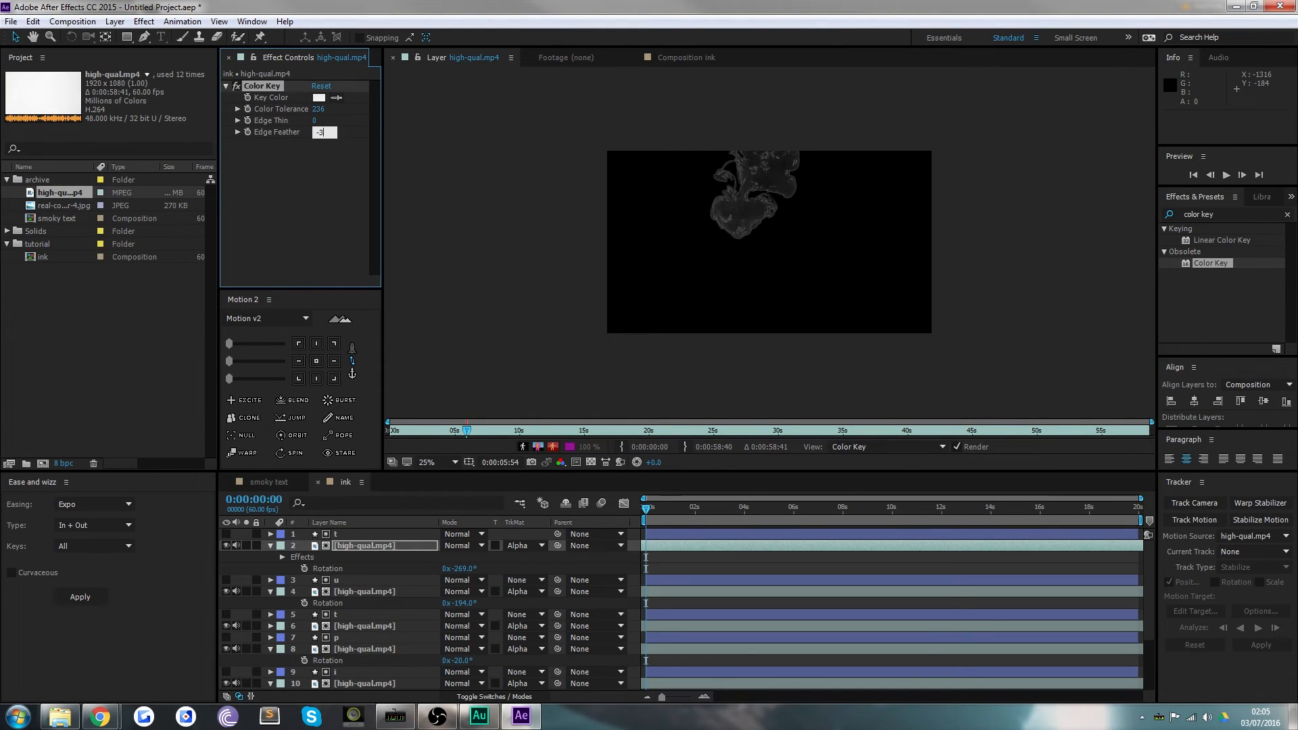
text(0.0)
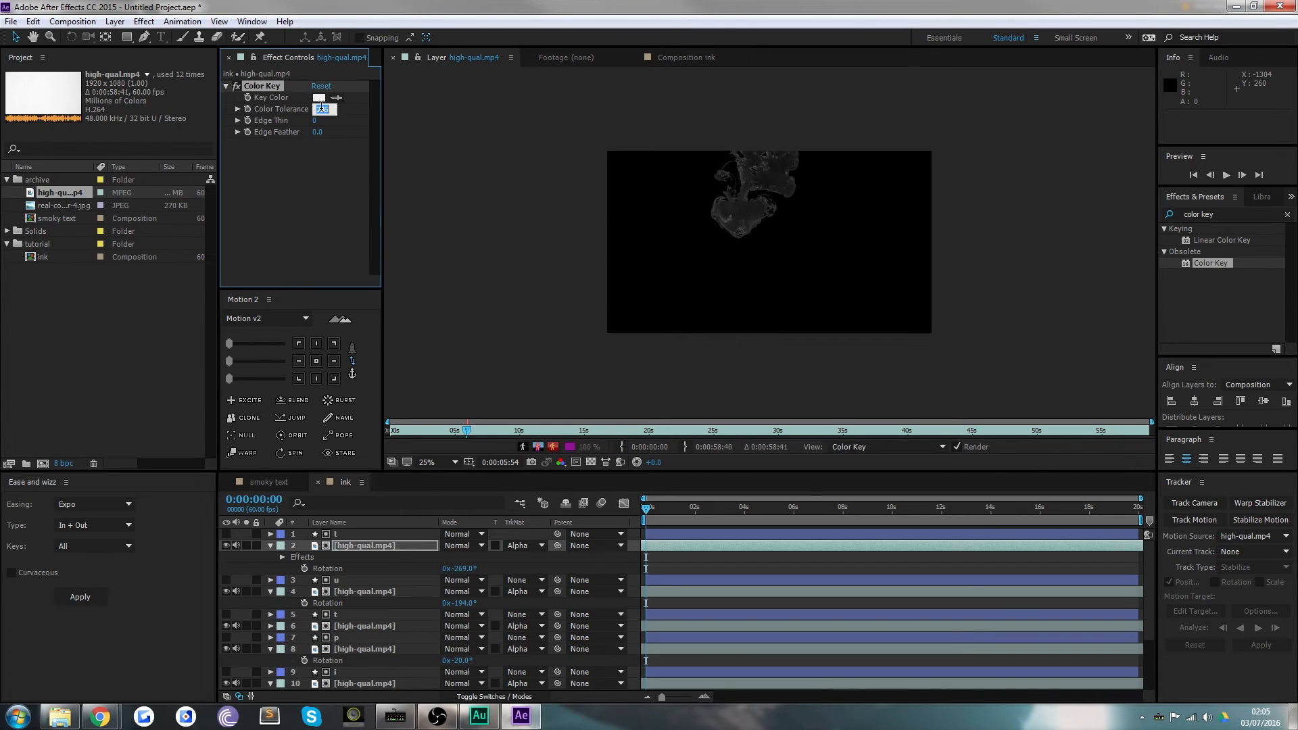
text(25)
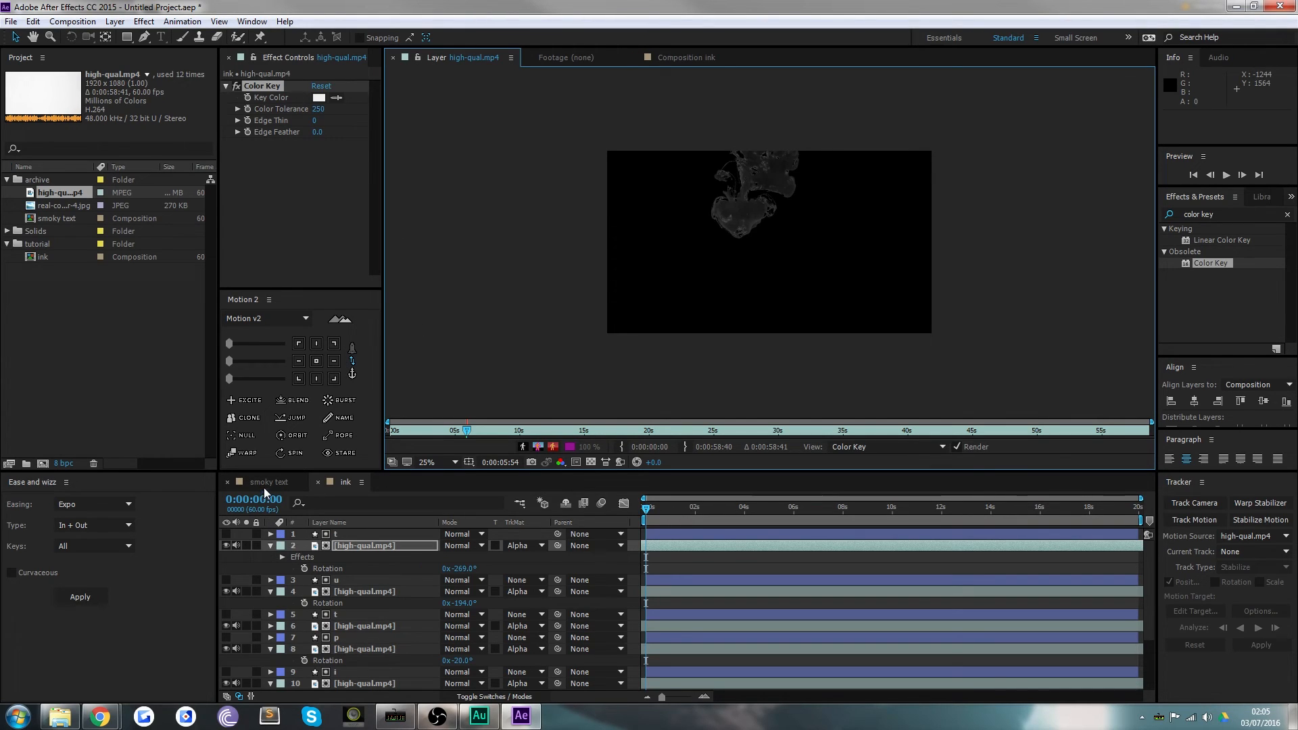
click(268, 482)
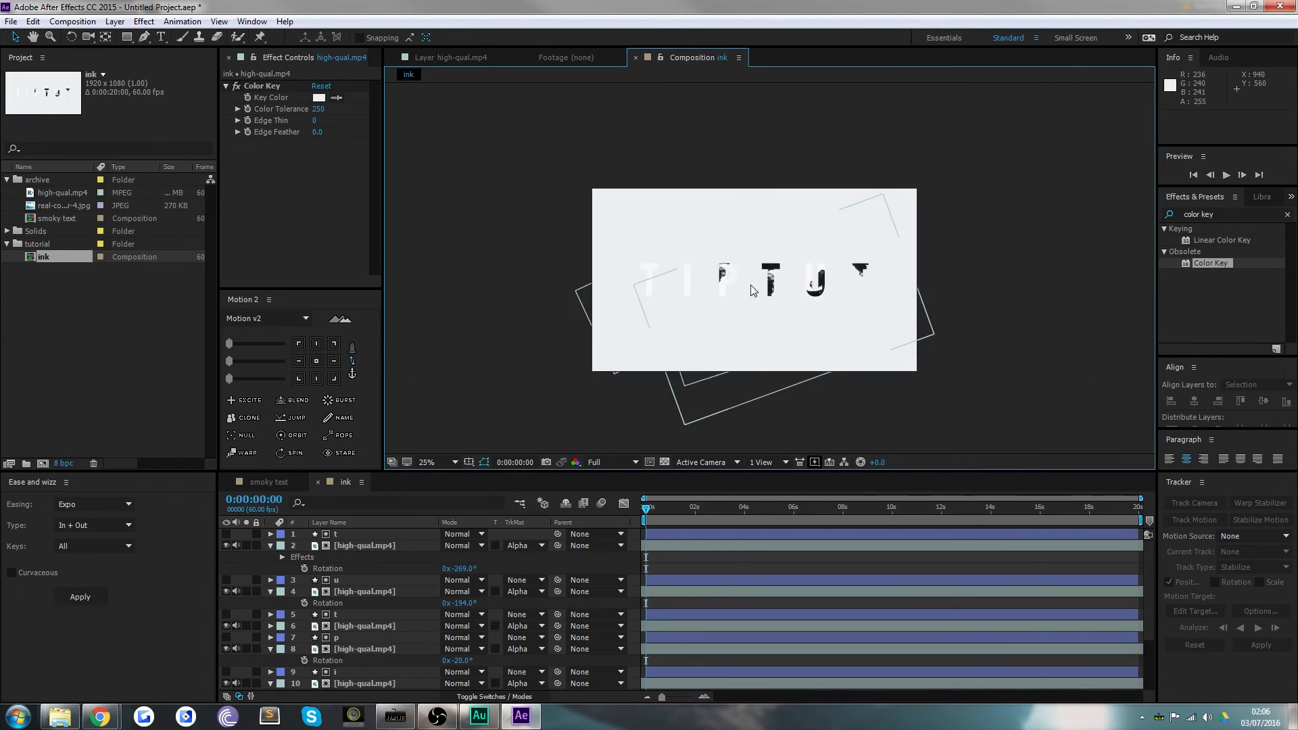
Copy the Color Key onto the other high-qual.mp4 ink layers
click(428, 462)
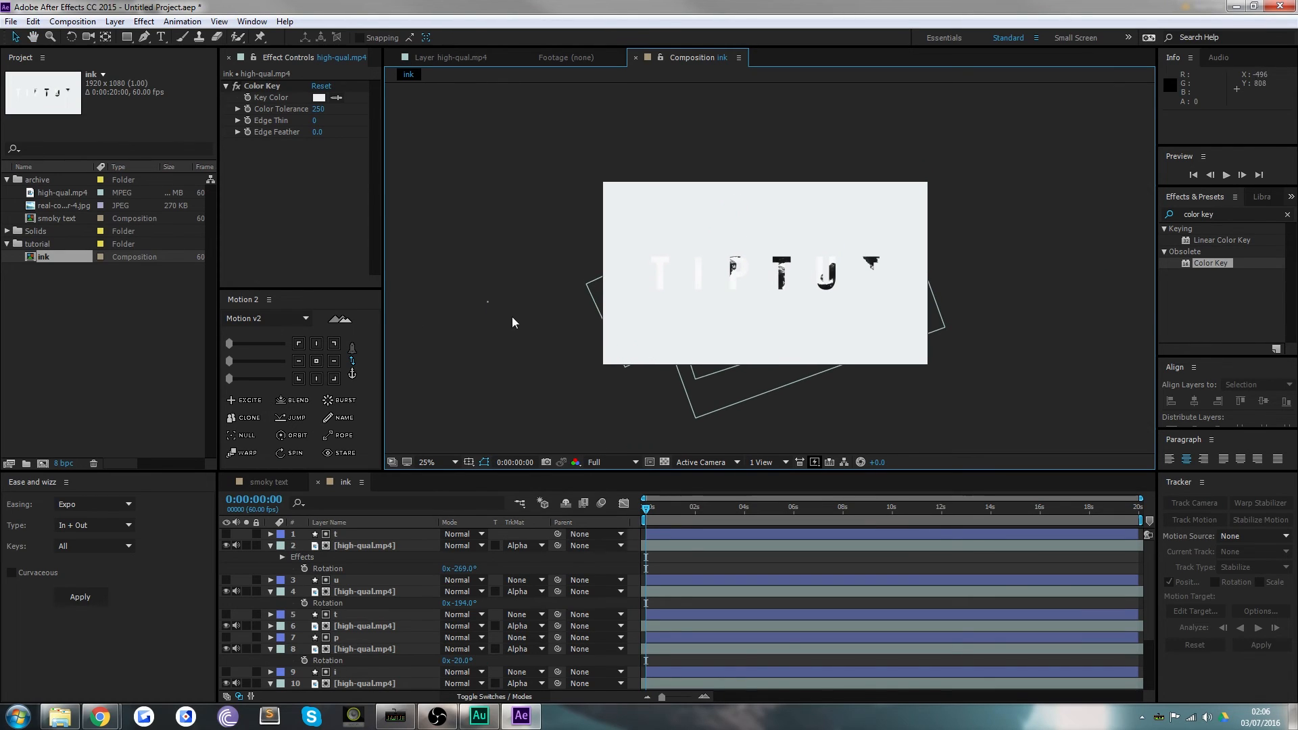
mouse_move(678, 511)
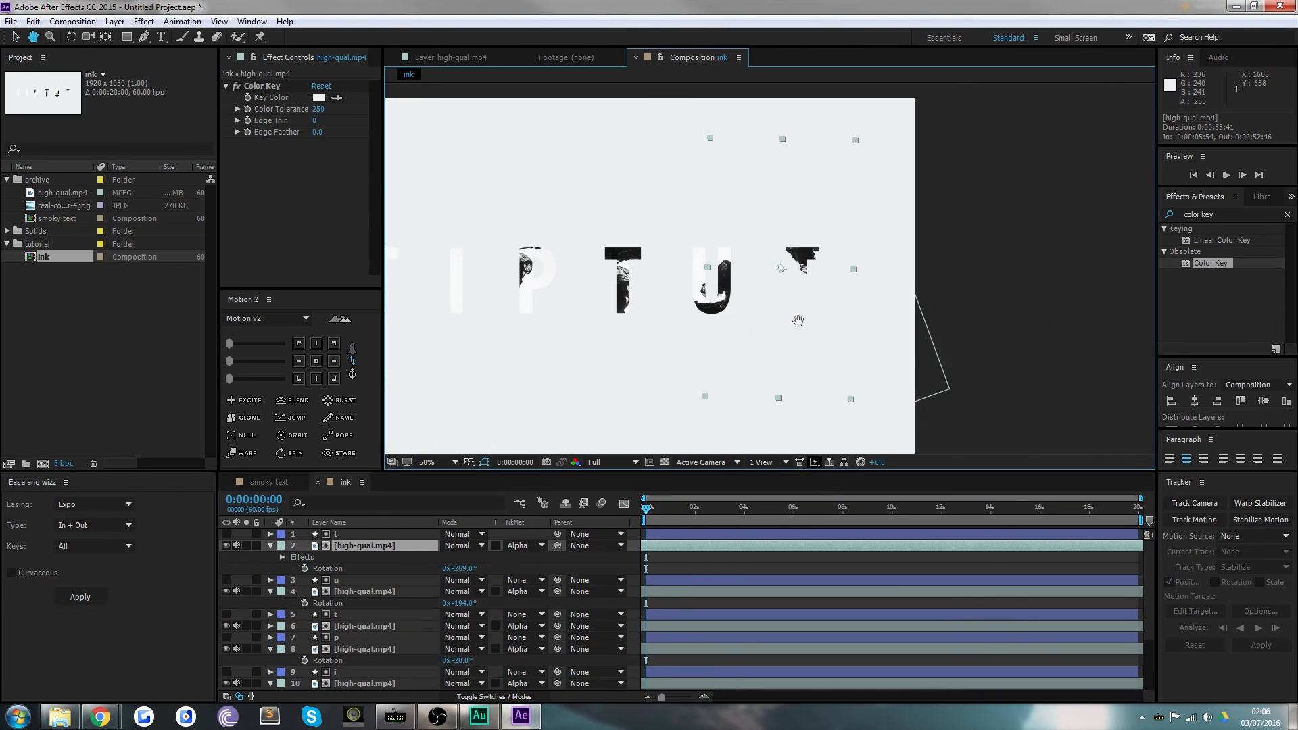
click(424, 462)
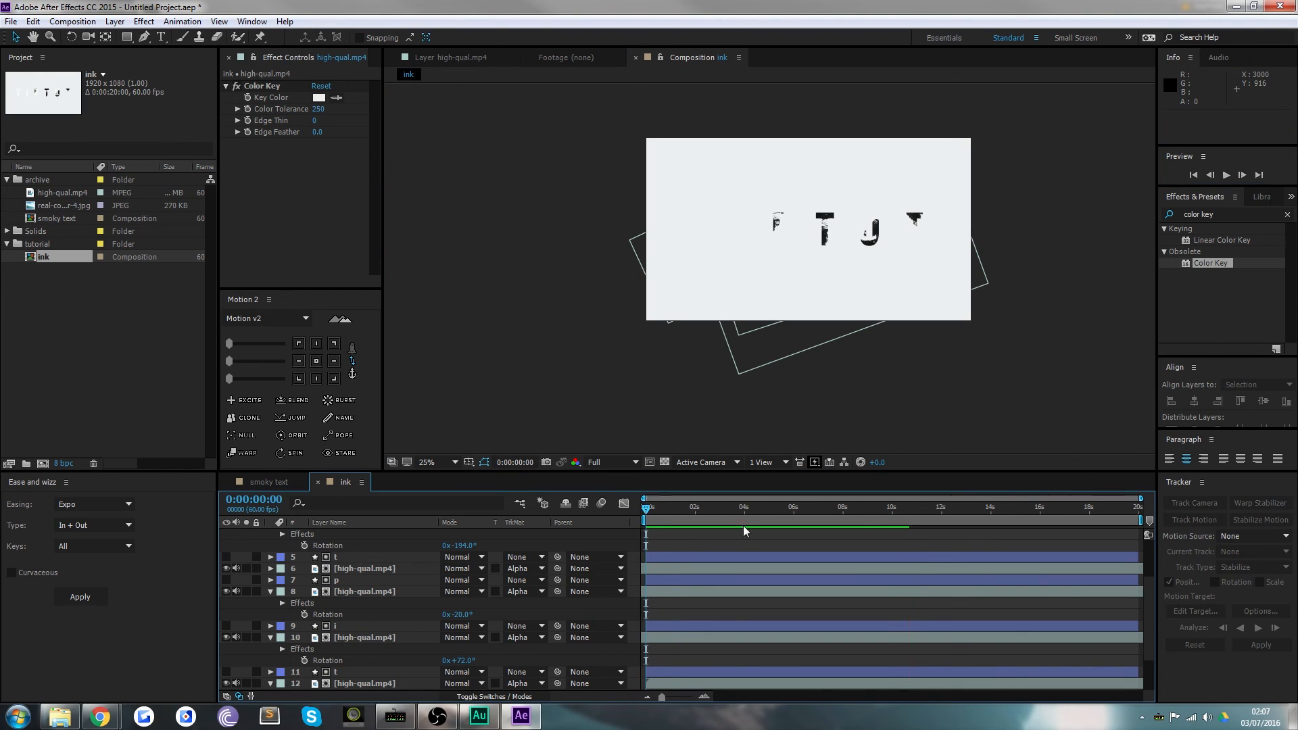
right_click(898, 530)
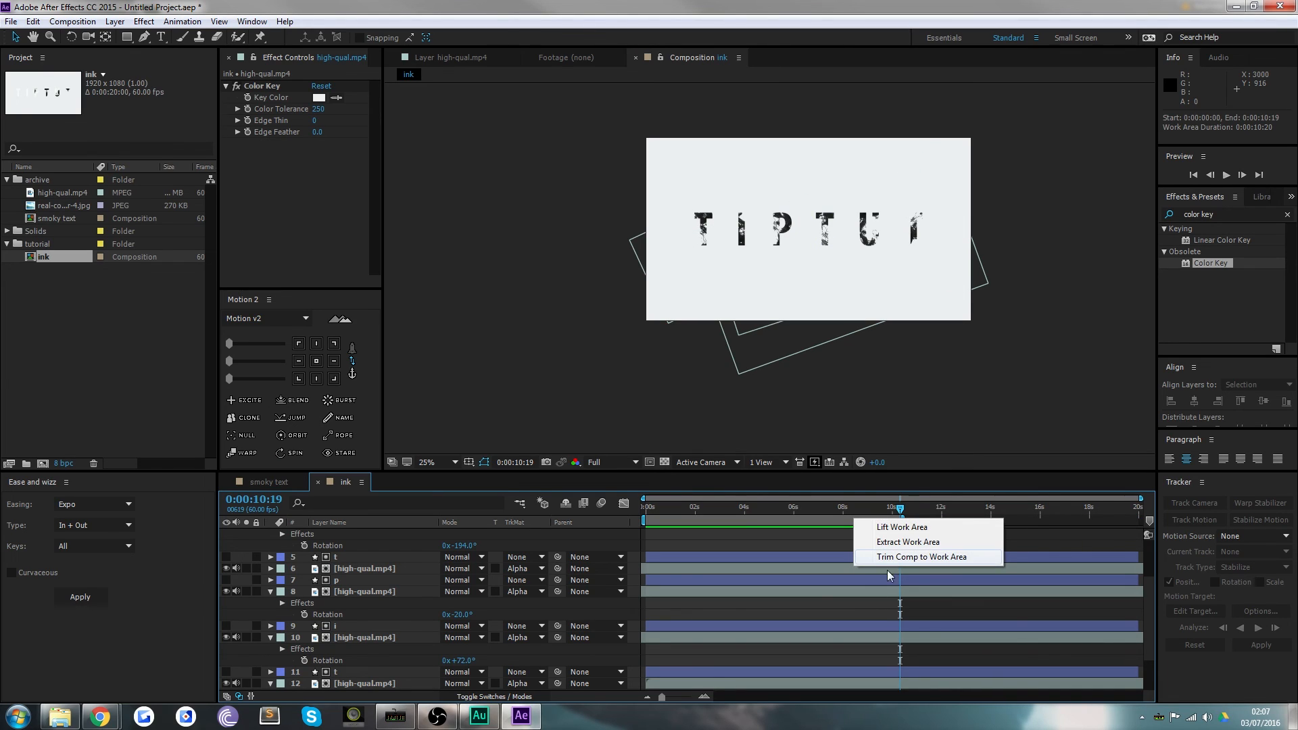
mouse_move(896, 564)
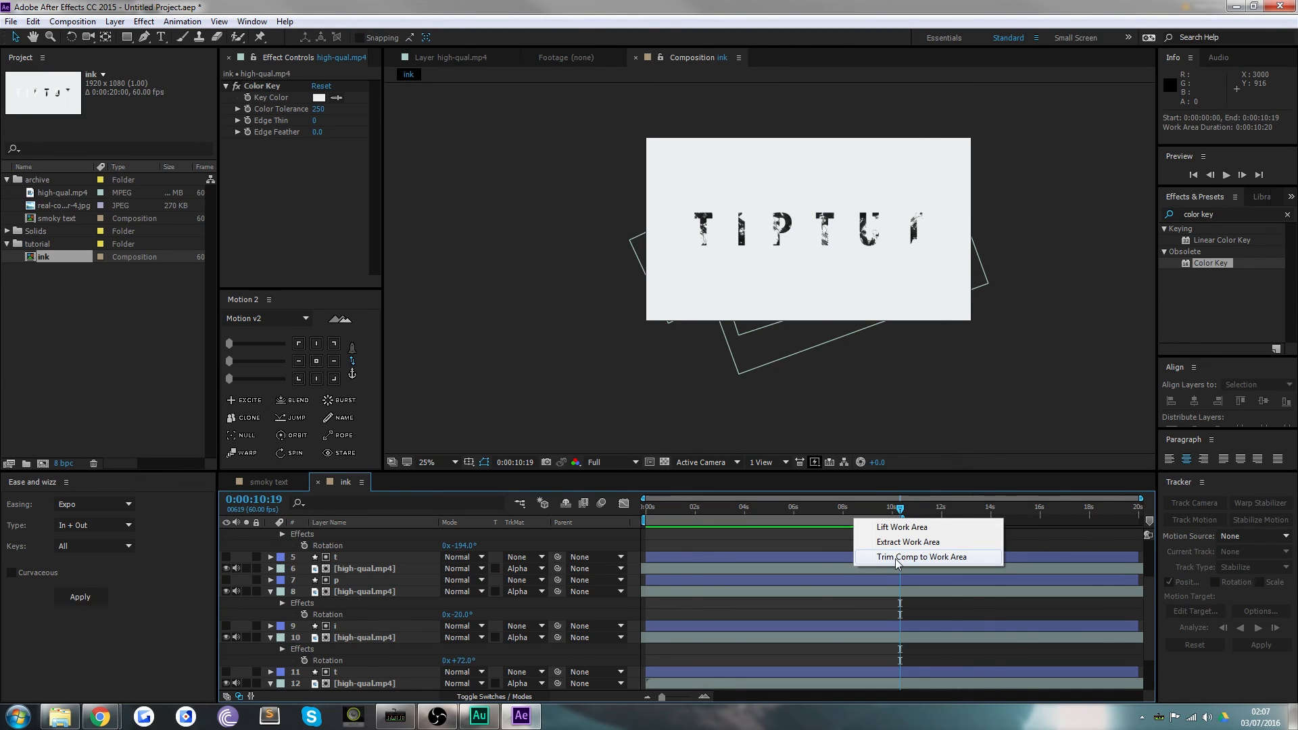
Trim the ink comp to its work area (0:00:10:20) and play a preview
click(922, 557)
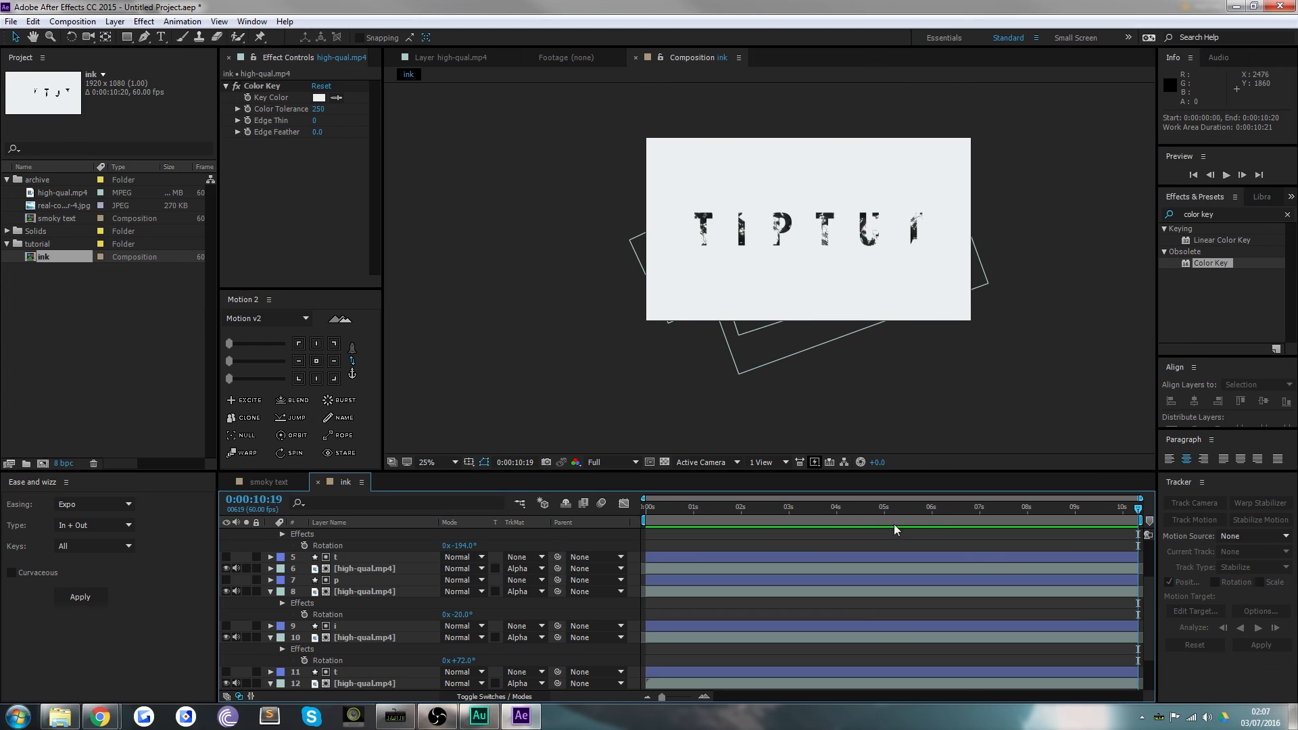
click(1194, 174)
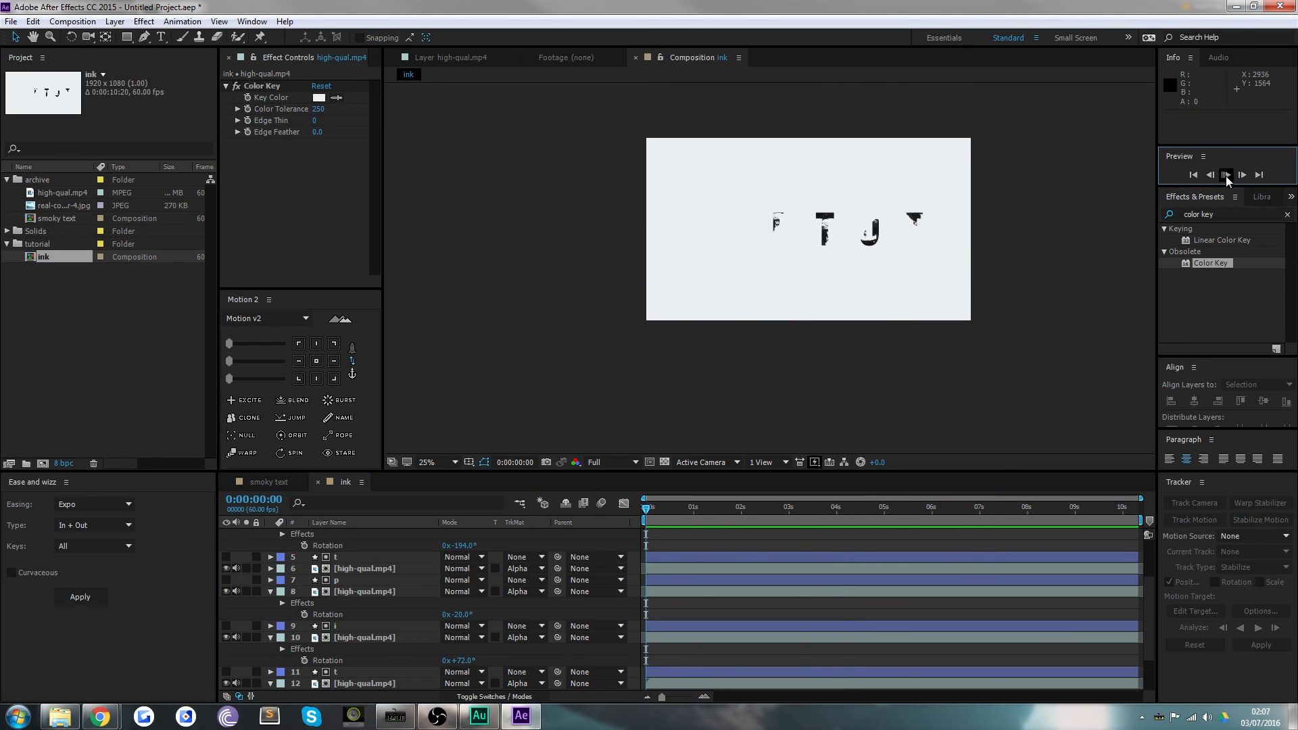